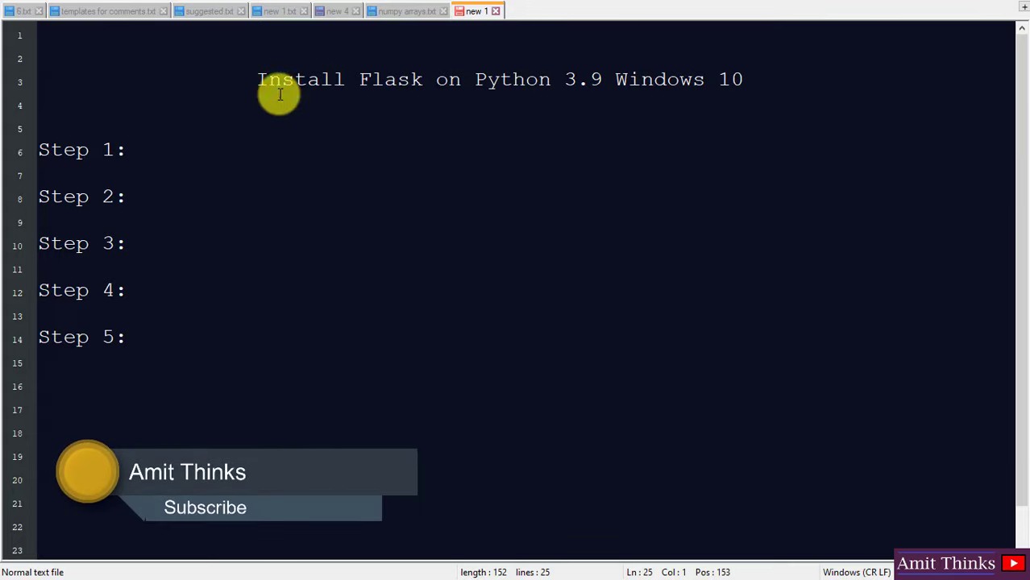
Write 'Install Python 3.9.6, pip, IDLE' after 'Step 1:' in the Notepad++ outline.
drag(258, 79, 741, 79)
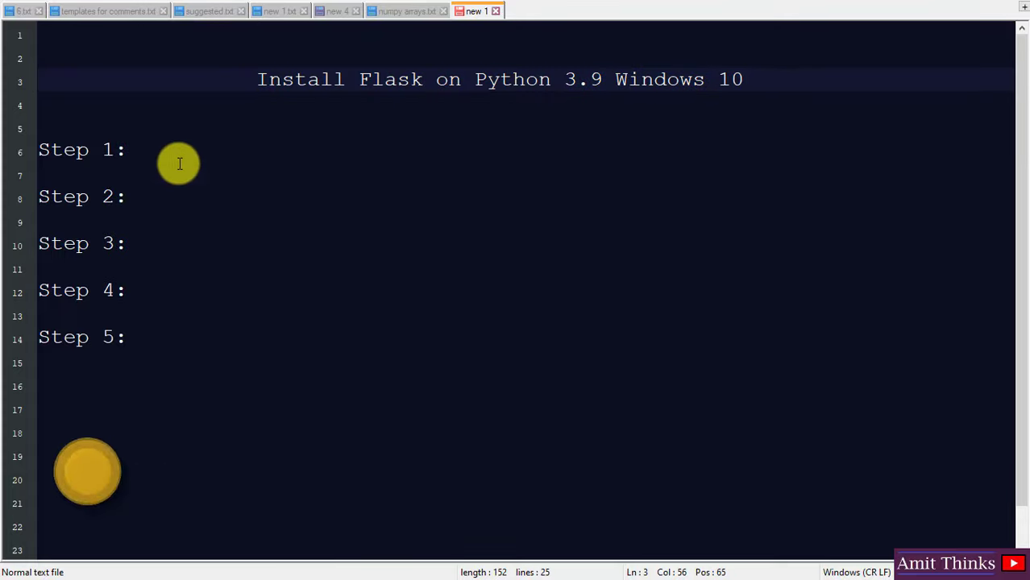
text(Install Python)
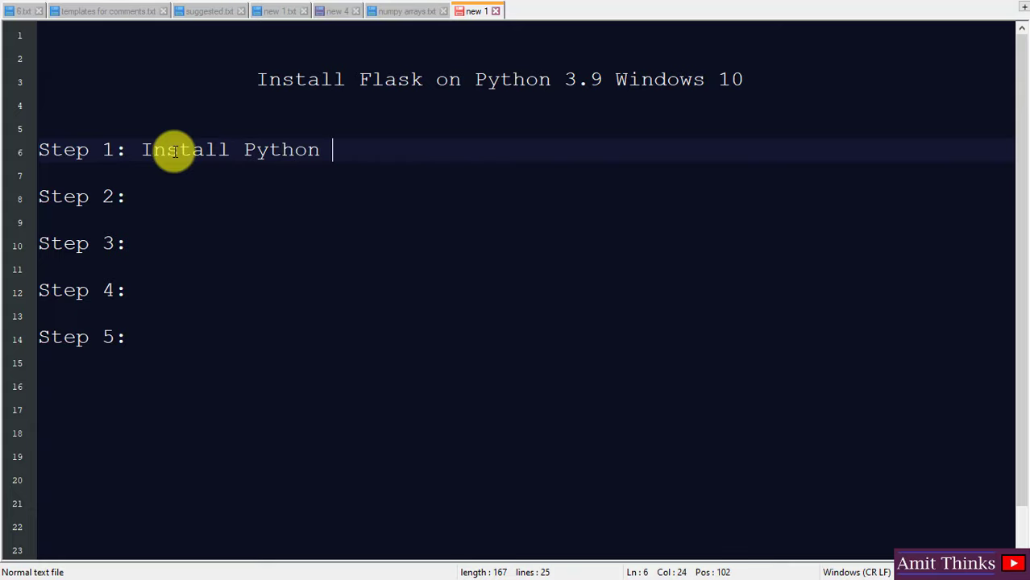
text(3.9.6)
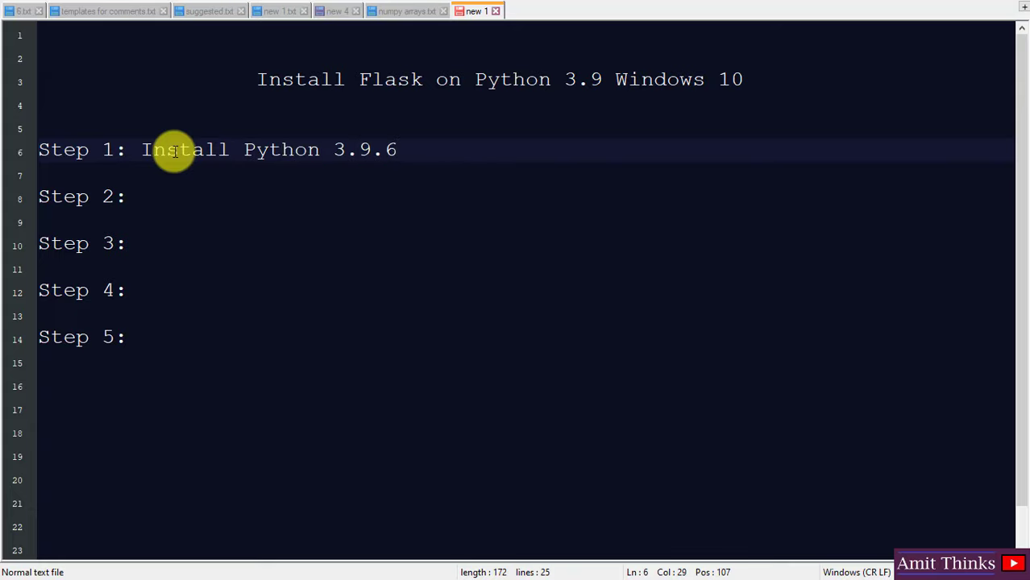
text(, pip,)
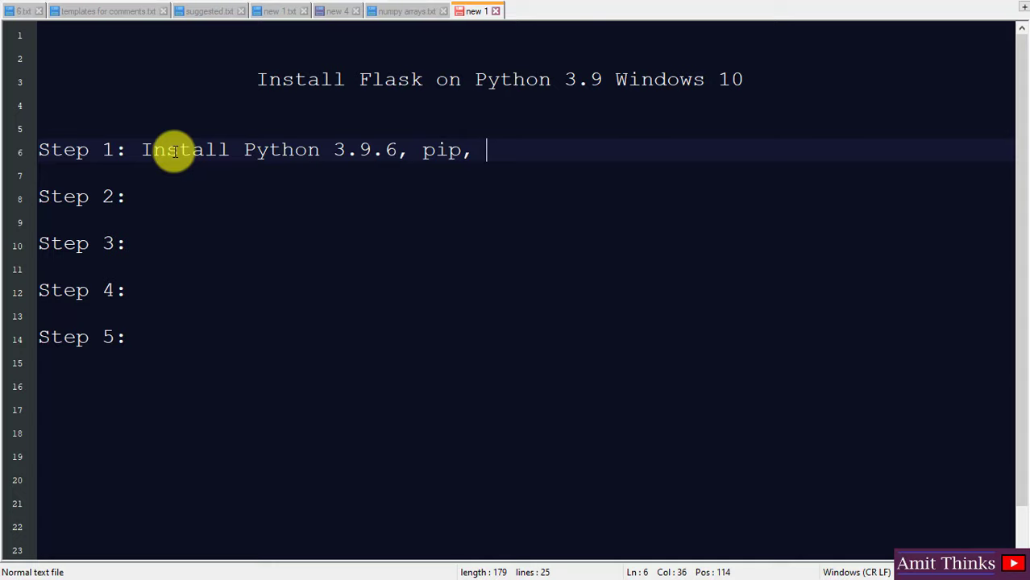
text(IDLE)
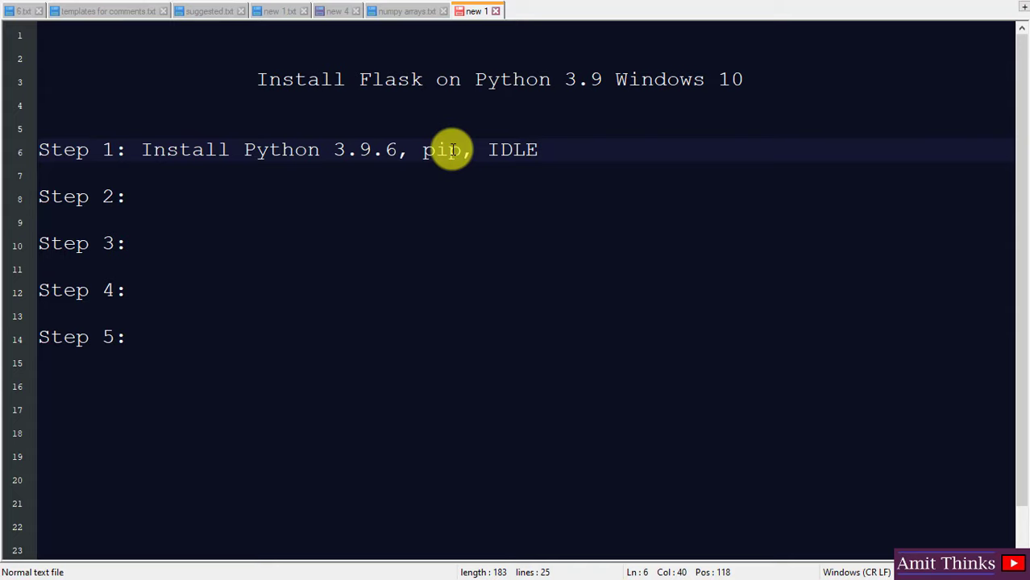
mouse_move(551, 152)
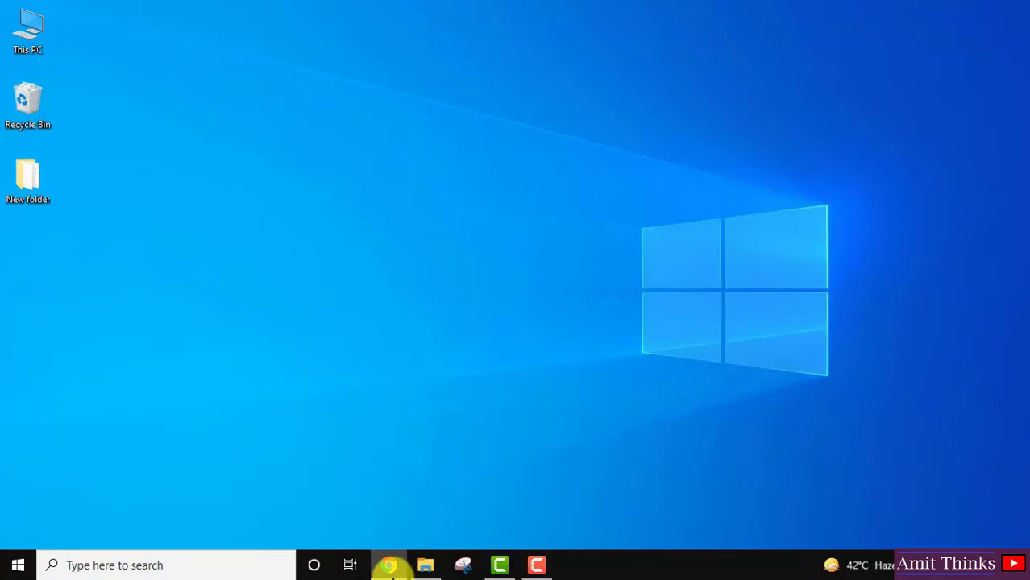
Search Google for 'python' to bring up results listing python.org.
click(390, 564)
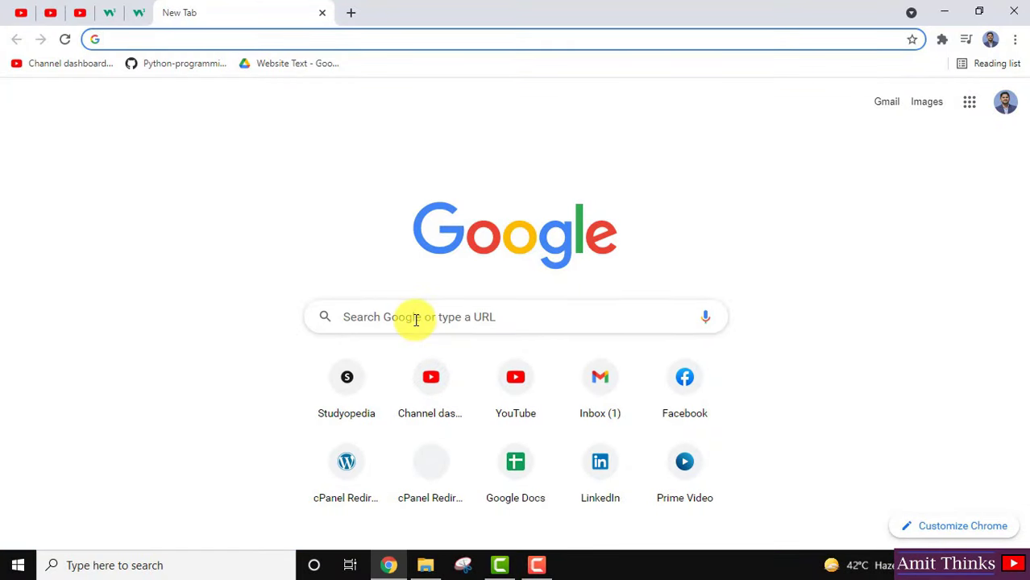
text(python)
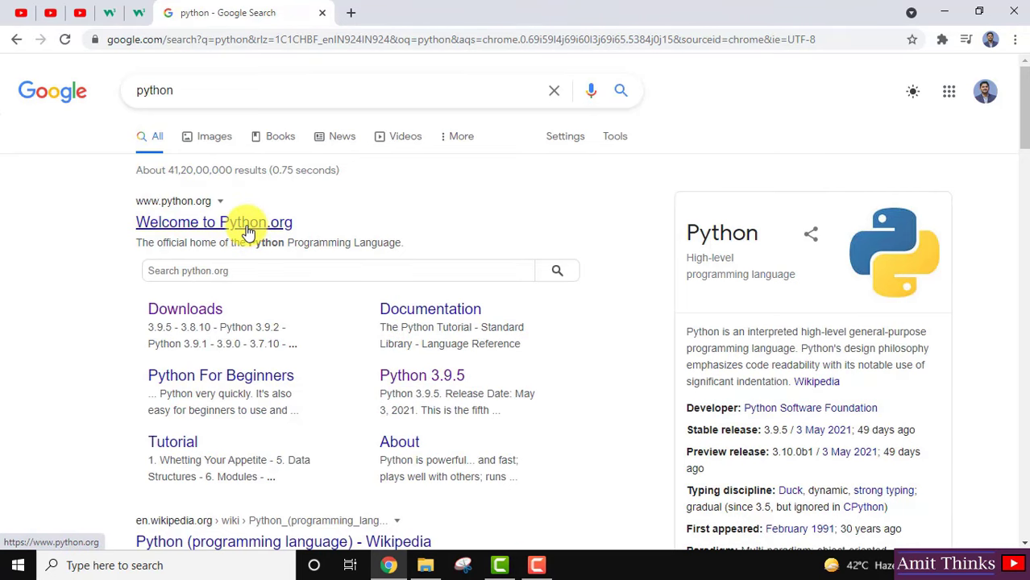
From python.org's Downloads, fetch the Python 3.9.6 Windows installer.
click(213, 222)
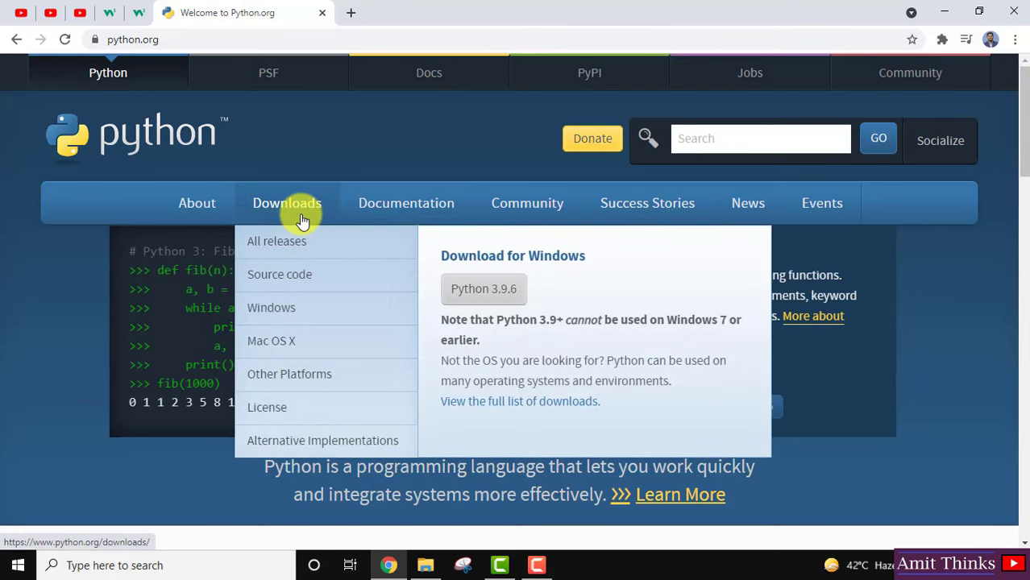
mouse_move(406, 203)
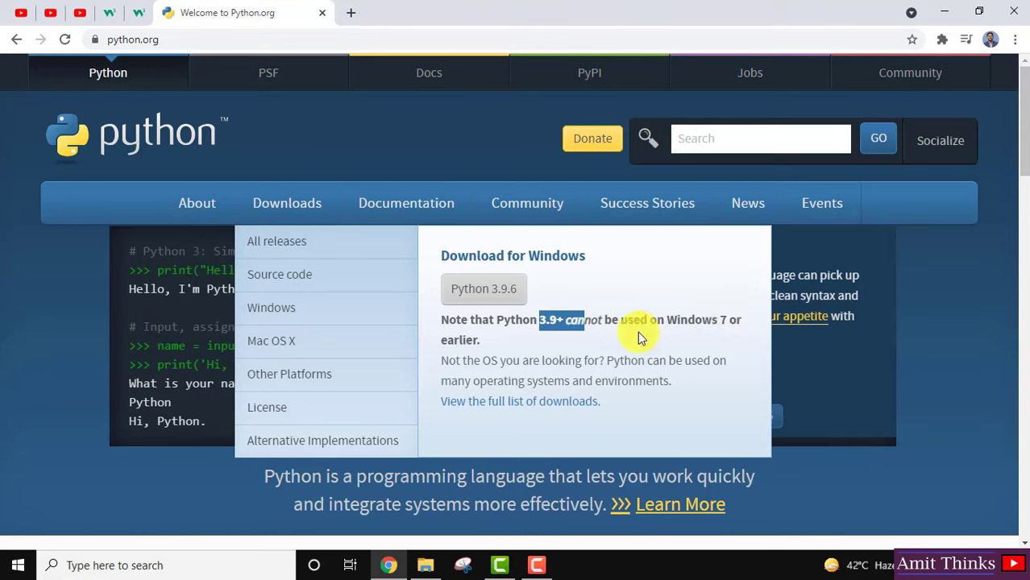
mouse_move(518, 313)
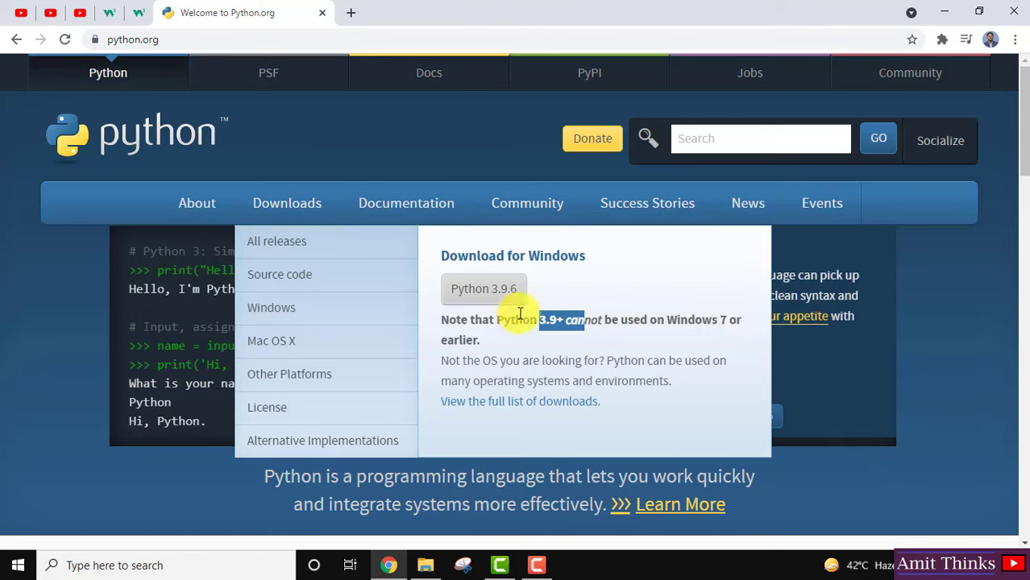
mouse_move(514, 297)
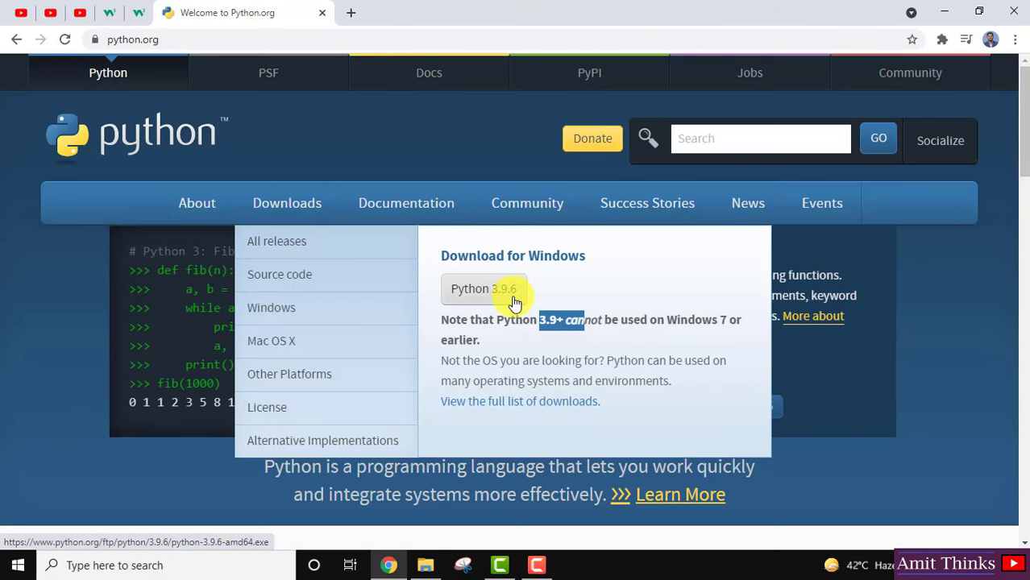
click(483, 288)
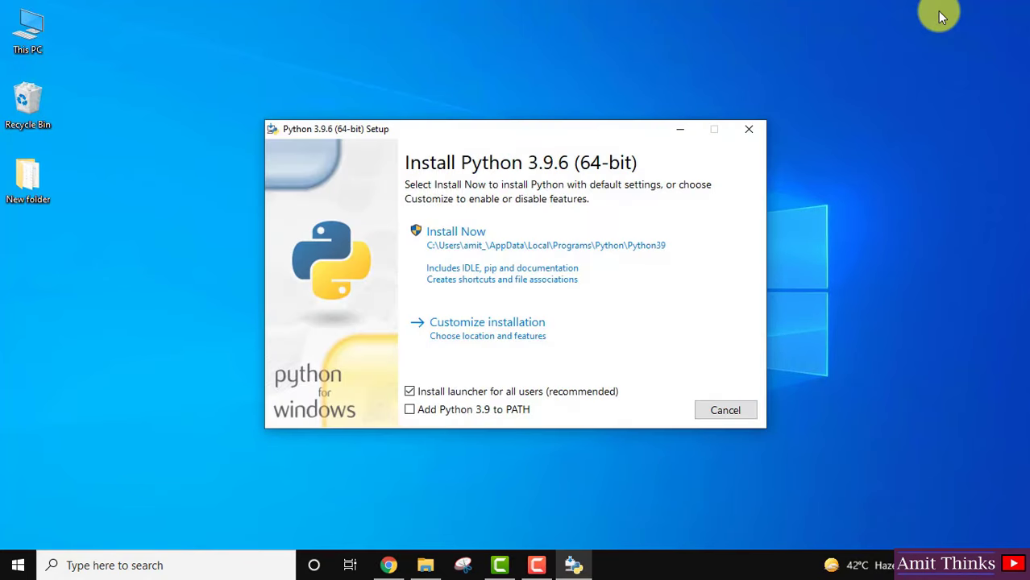
mouse_move(654, 100)
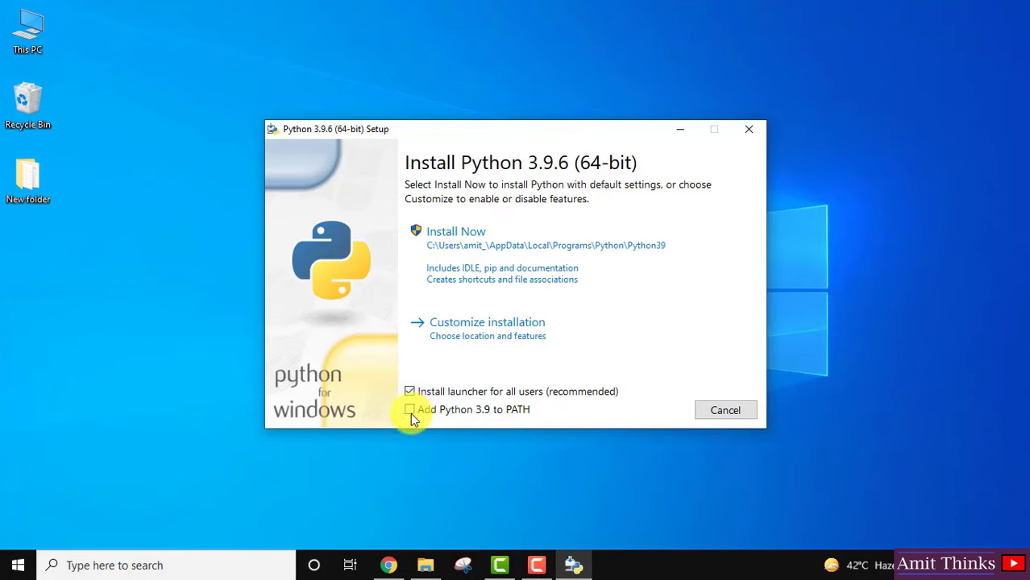
Enable 'Add Python 3.9 to PATH' in the installer's setup window.
click(409, 409)
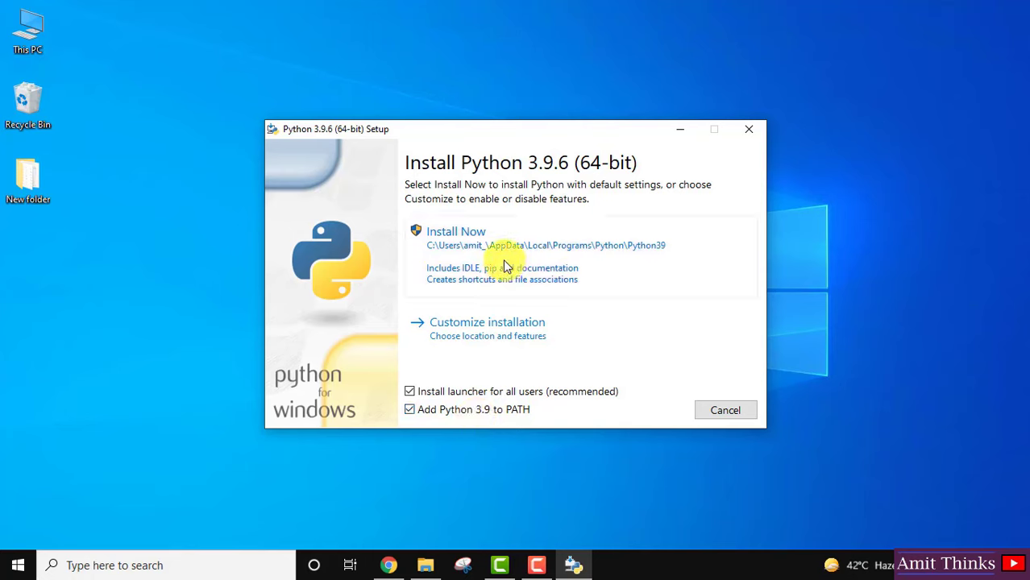
mouse_move(495, 325)
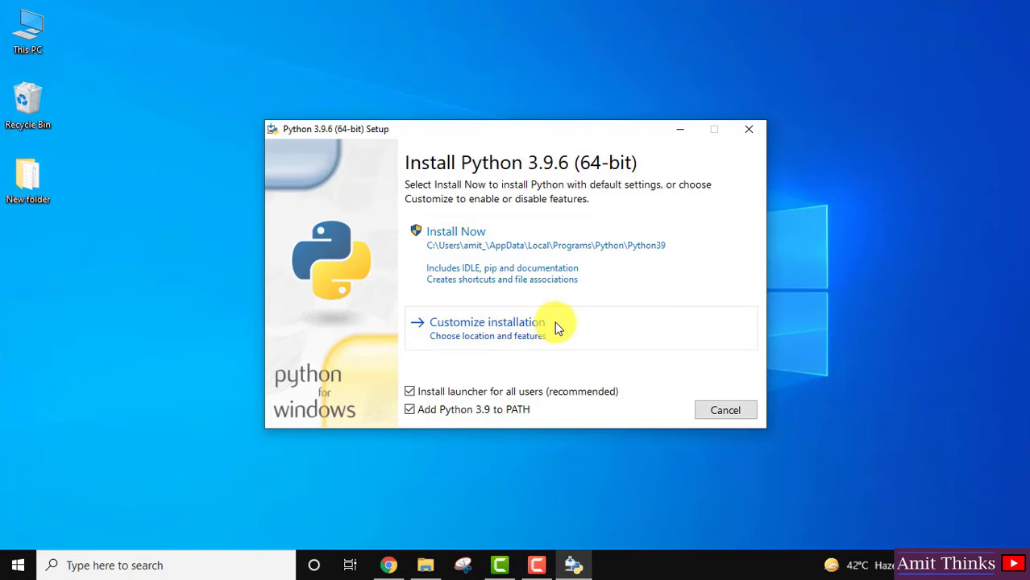
Choose Customize installation, keep pip, IDLE and all optional features, and continue to Advanced Options.
click(486, 322)
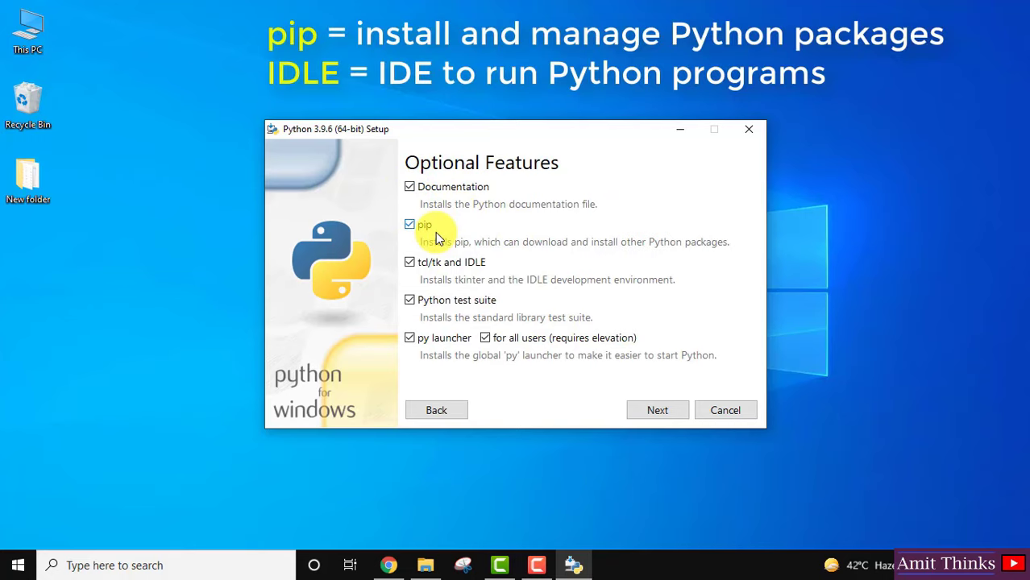
mouse_move(475, 269)
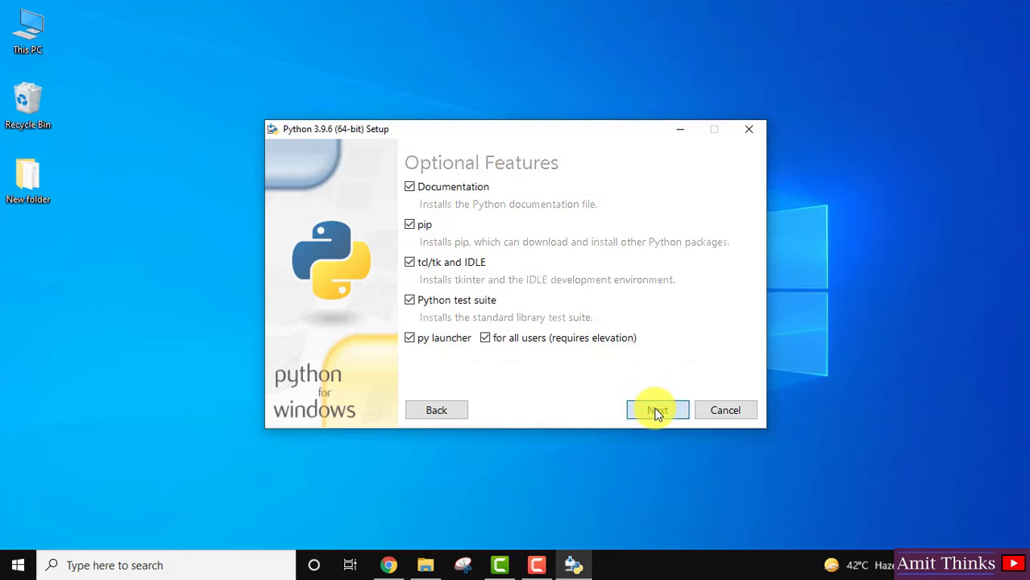
click(657, 411)
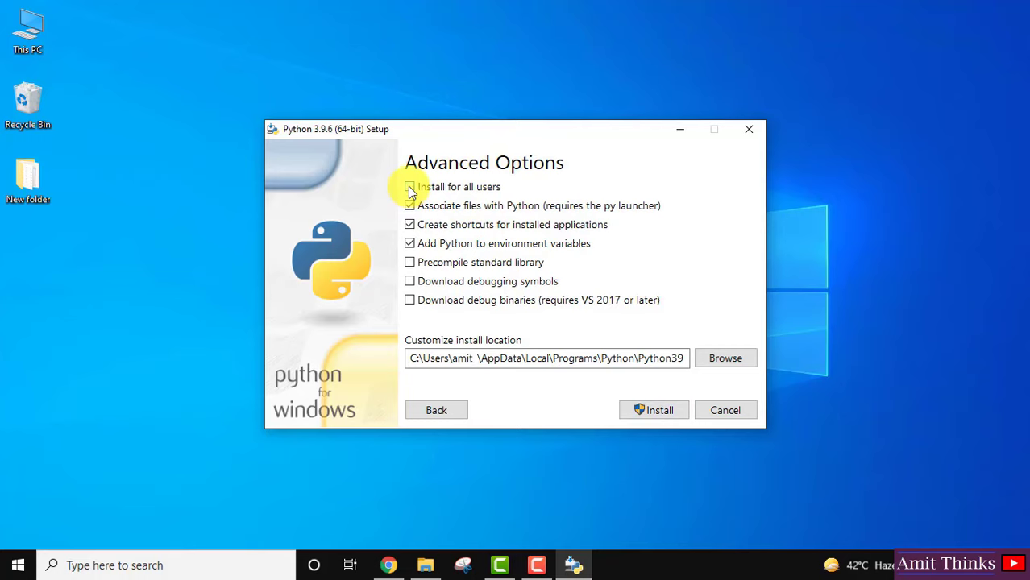
Install for all users into C:\Program Files\Python39, leaving the folder unchanged, and start installing.
click(409, 187)
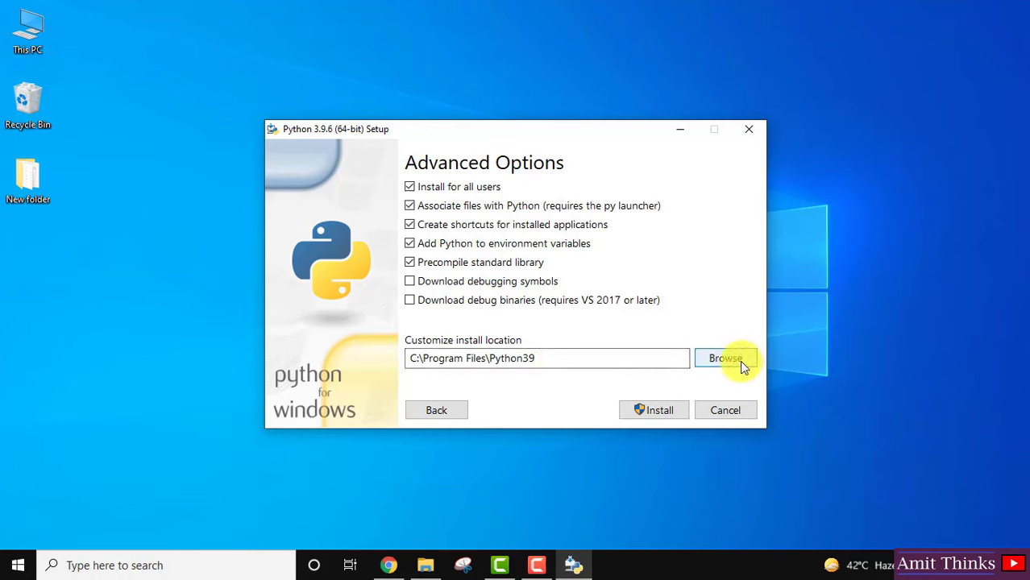
click(725, 358)
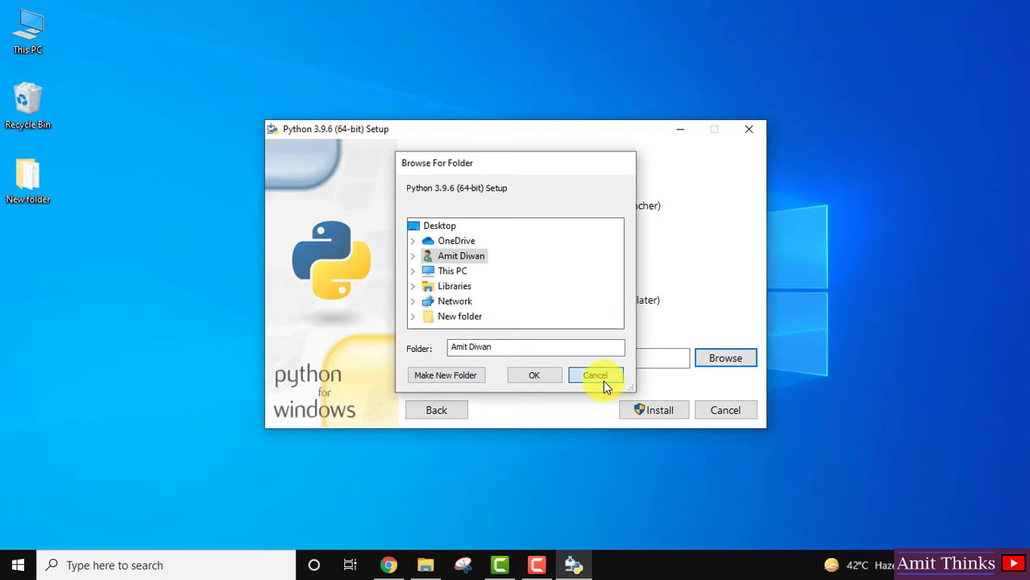
click(594, 375)
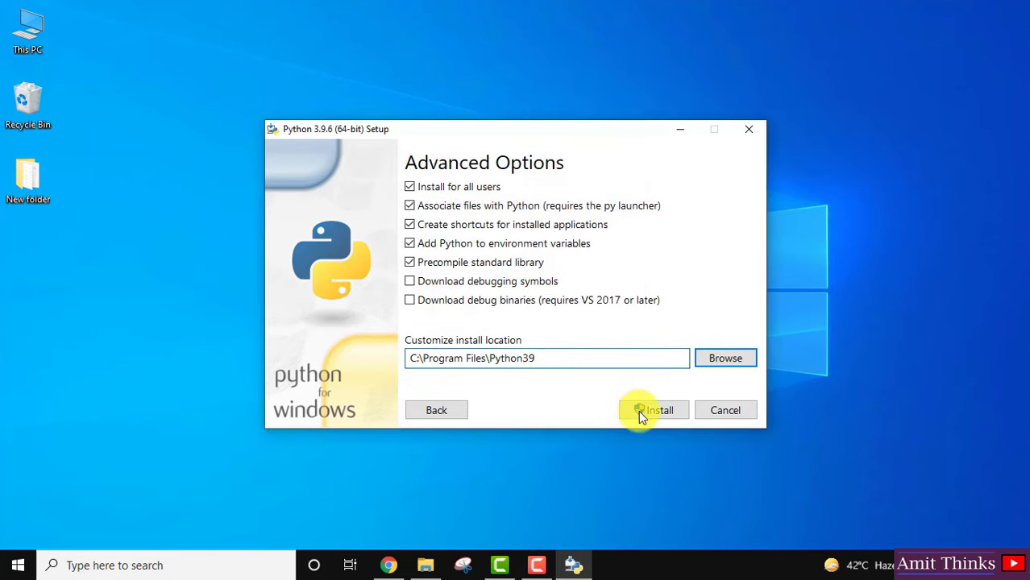
click(653, 411)
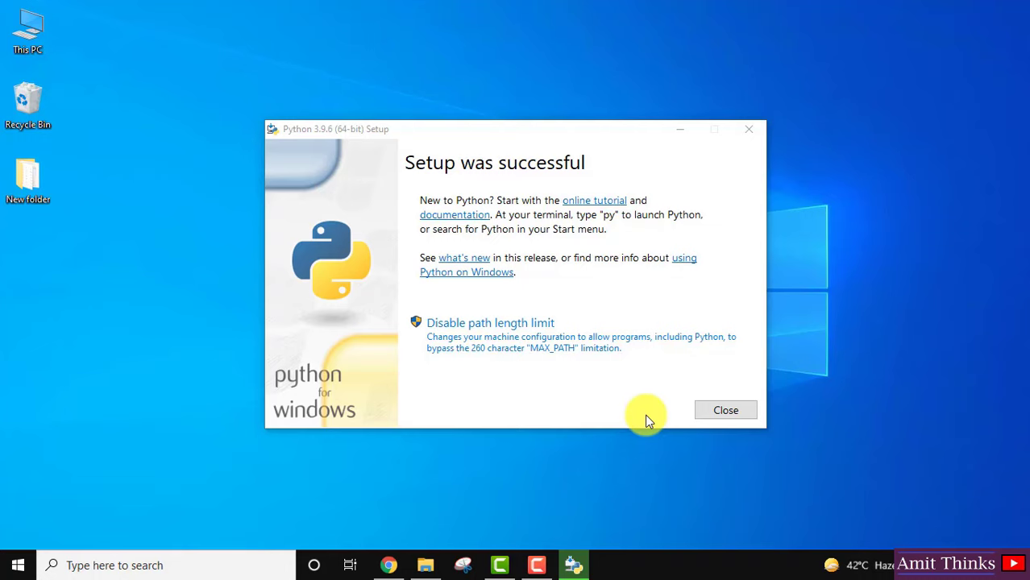
mouse_move(725, 411)
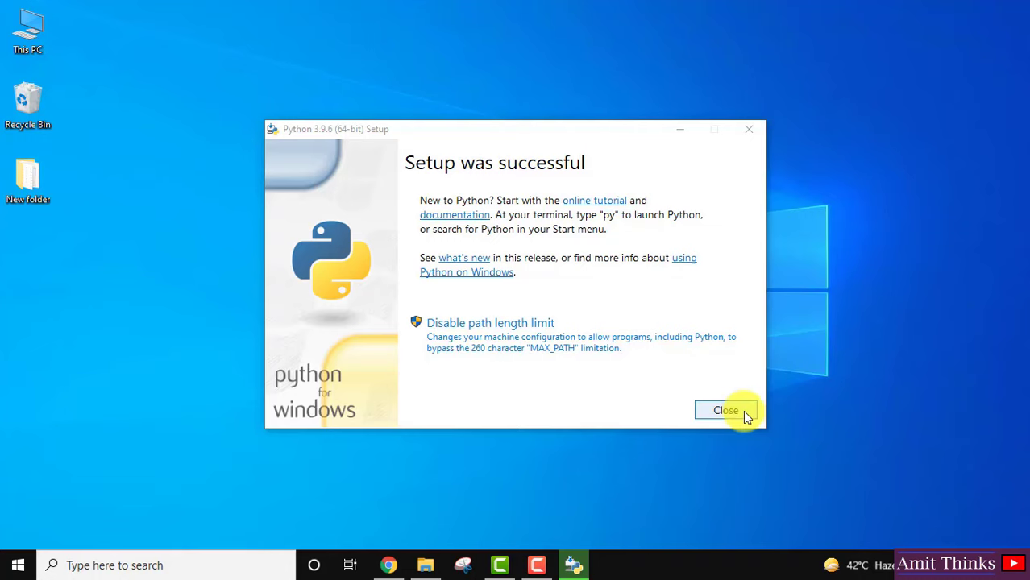
Close the installer after 'Setup was successful'.
click(725, 411)
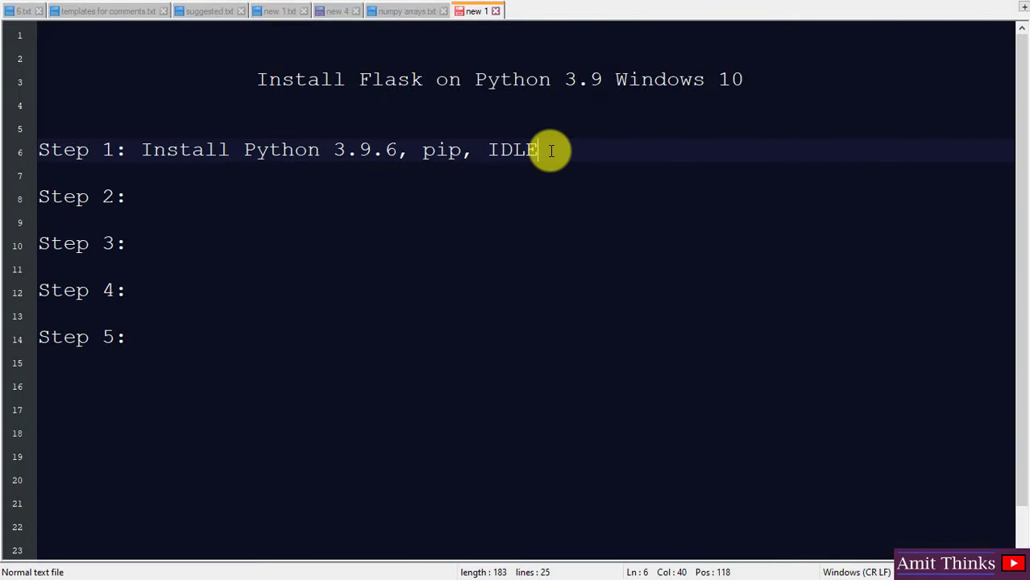
Select the Step 1 text and add 'Verify installation' to the Notepad++ outline.
drag(548, 150, 142, 150)
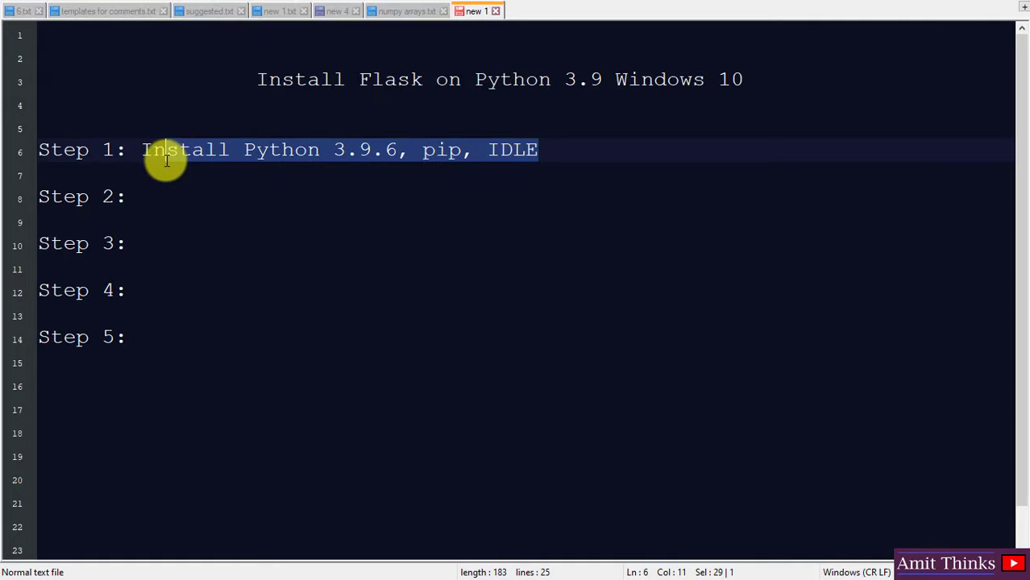
text(Verify installation)
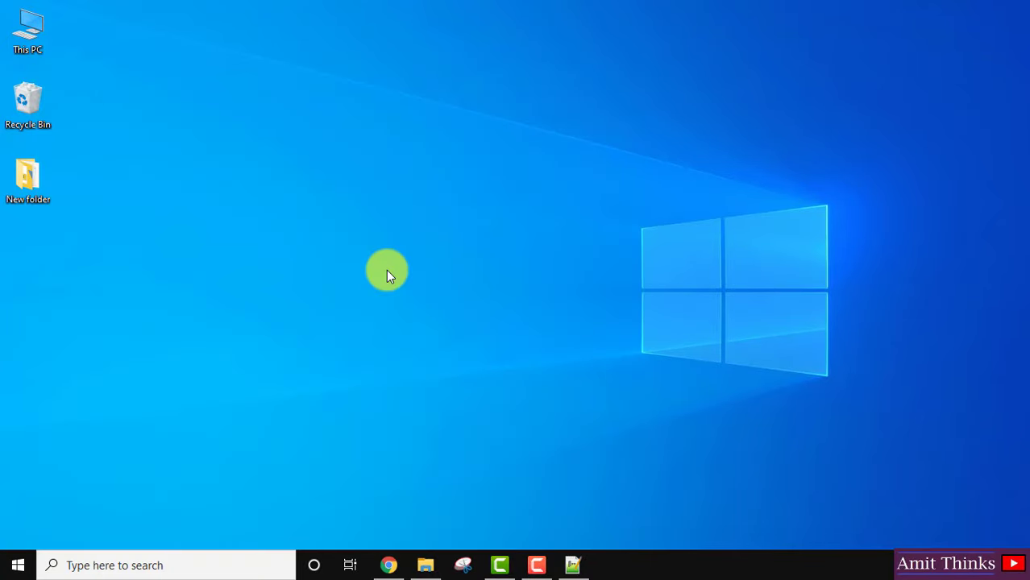
In Command Prompt, confirm Python 3.9.6 and pip via python --version and pip --version.
click(609, 564)
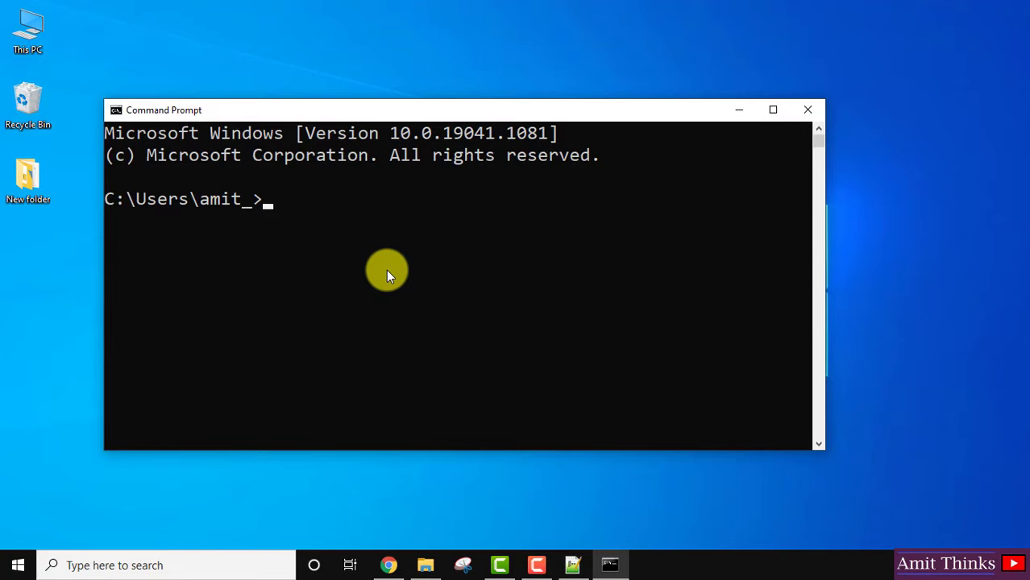
text(python)
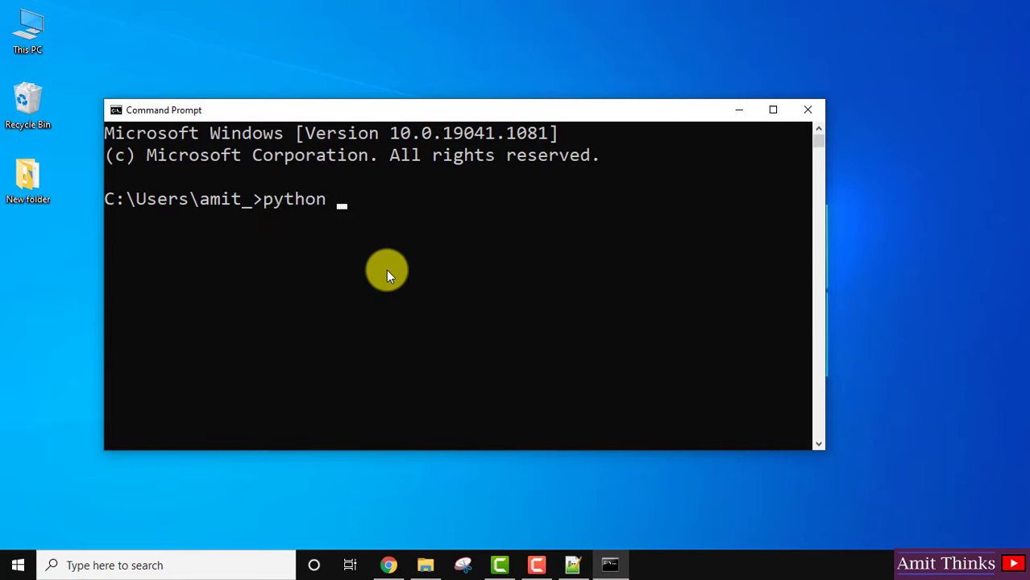
text(--version)
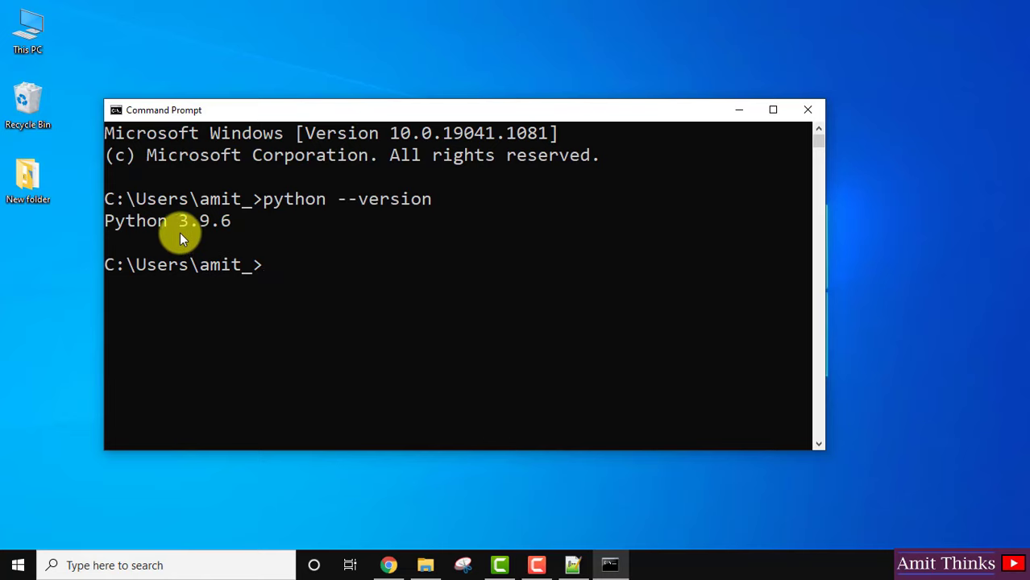
text(pip --version)
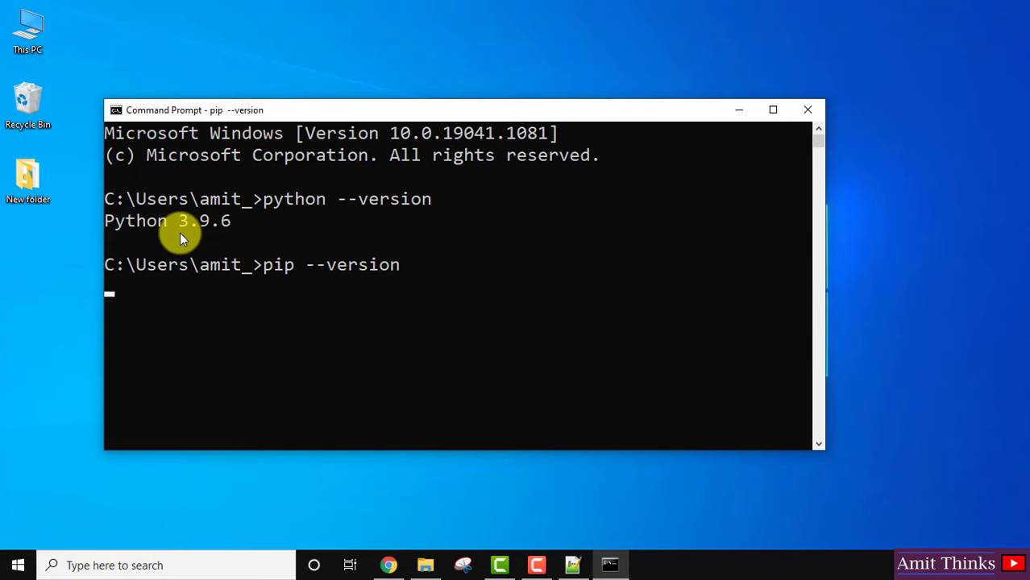
key(enter)
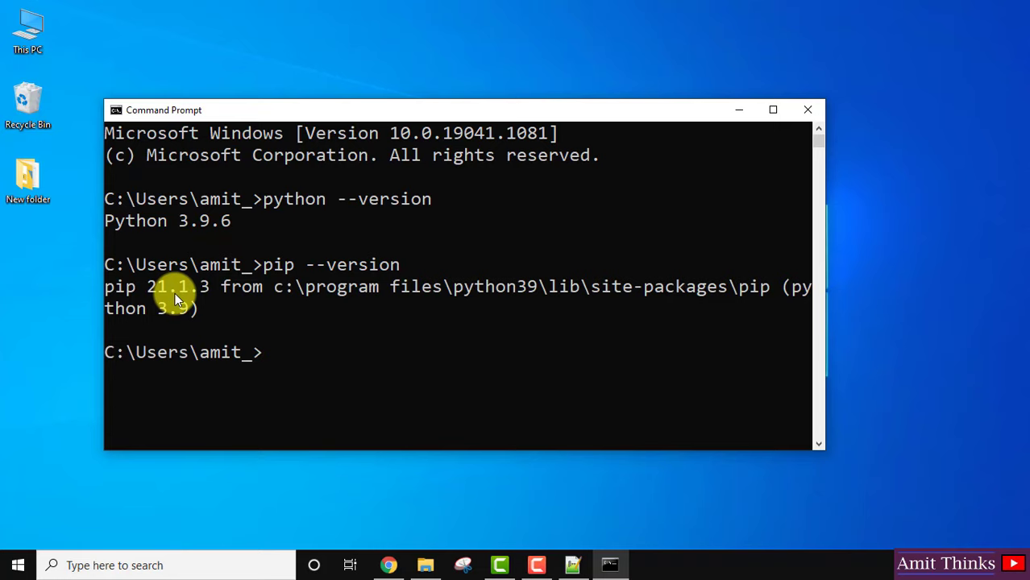
Confirm pip 21.1.3 via py -m pip --version, then head to the Start menu to find IDLE.
text(py -)
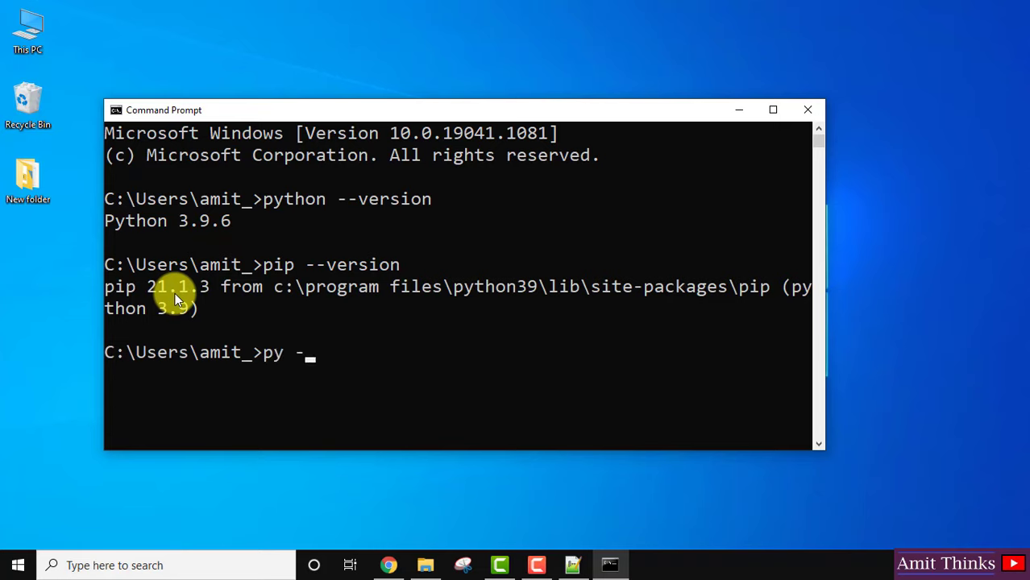
text(m pip --)
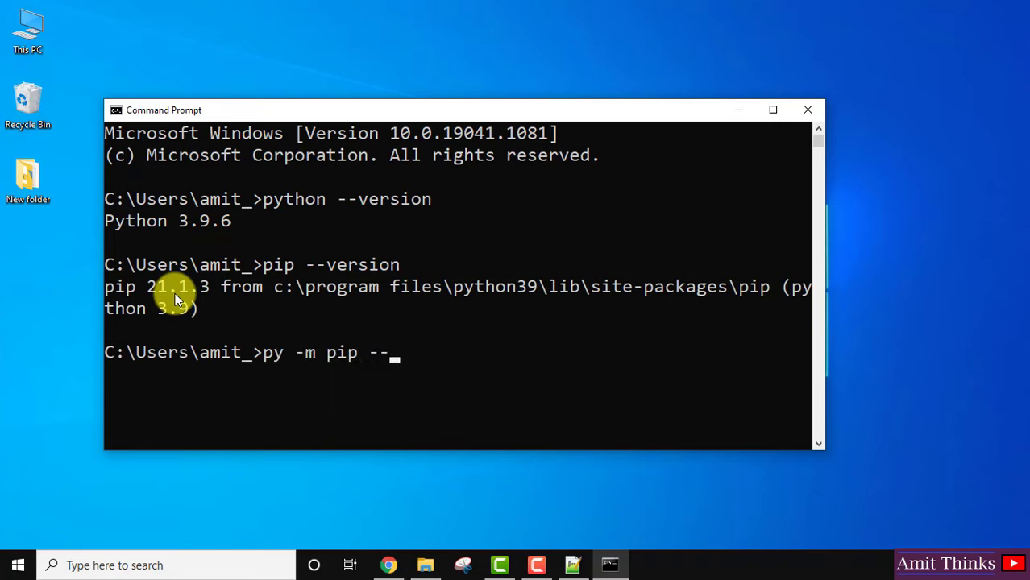
text(version)
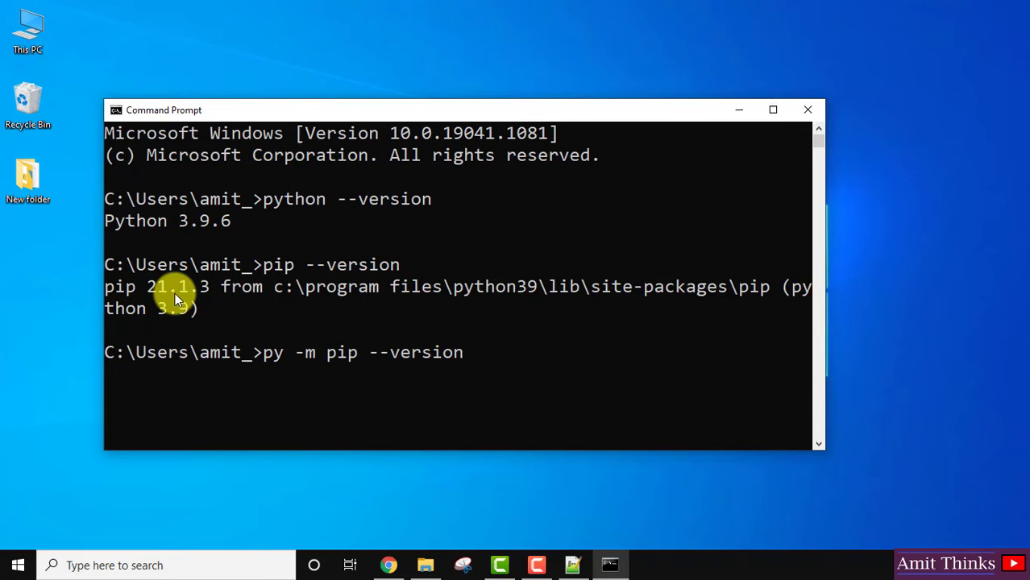
key(enter)
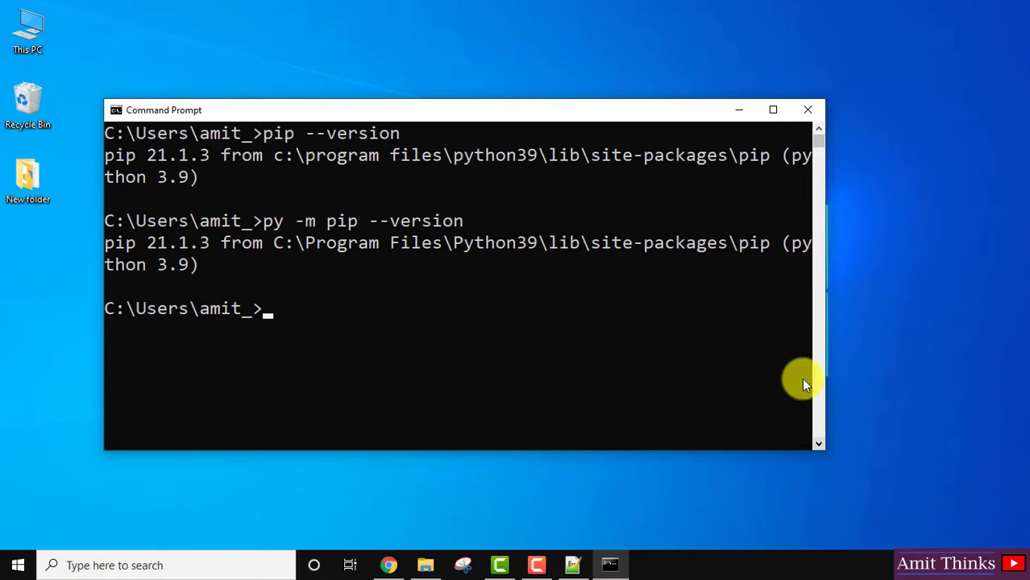
click(16, 564)
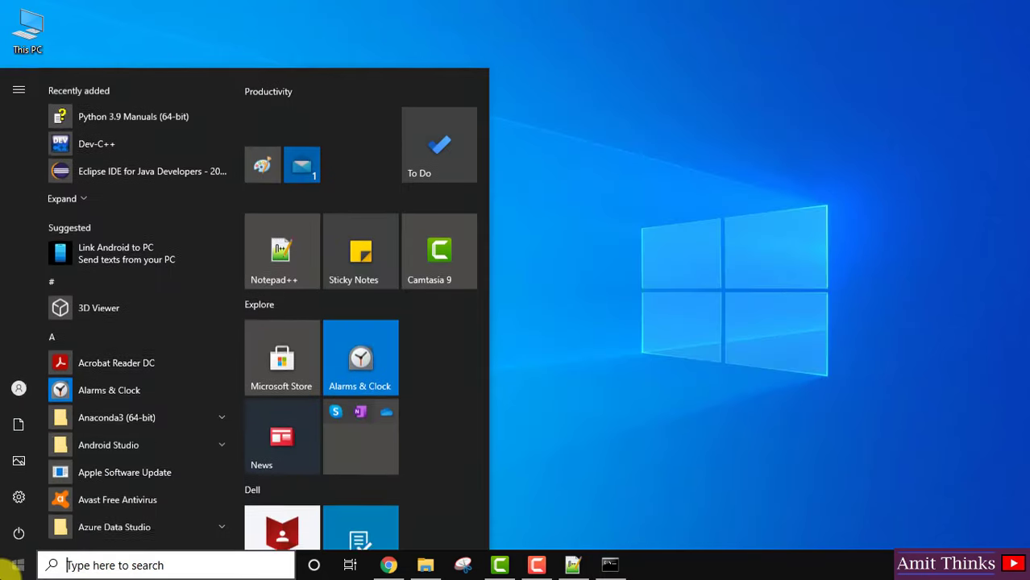
Launch IDLE Shell 3.9.6 from Start search and run import flask, getting ModuleNotFoundError.
text(idle)
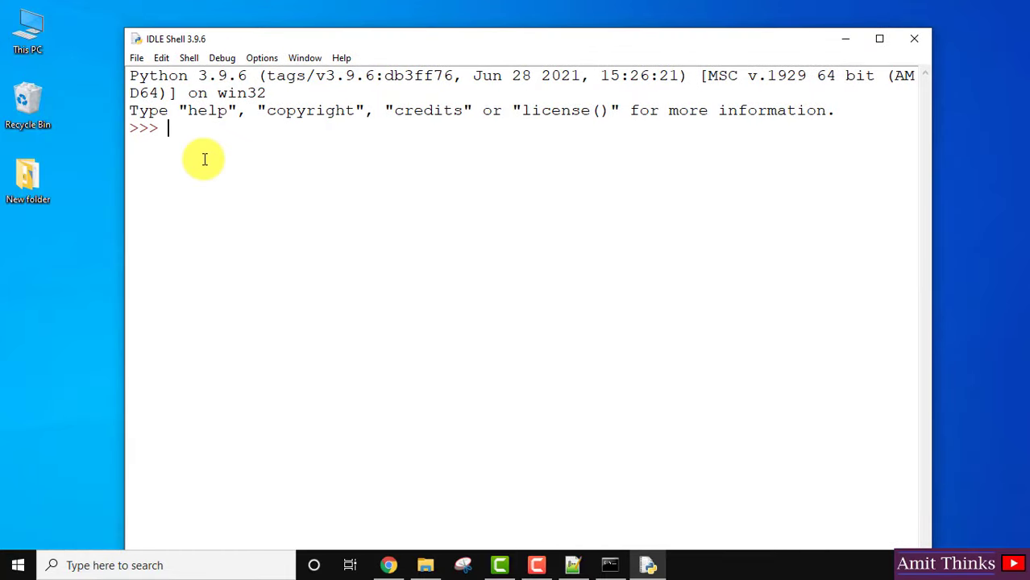
text(import)
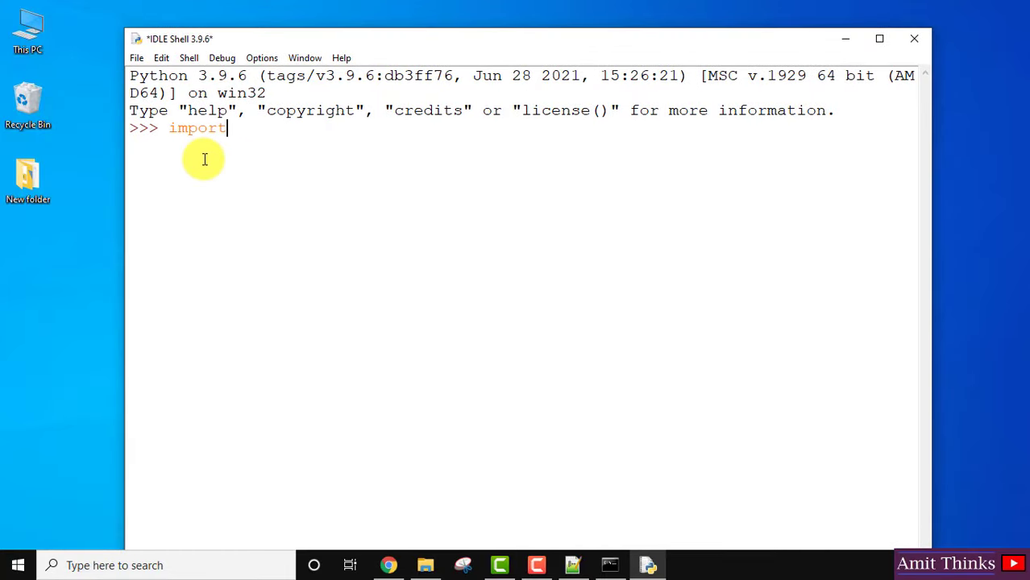
text(flask)
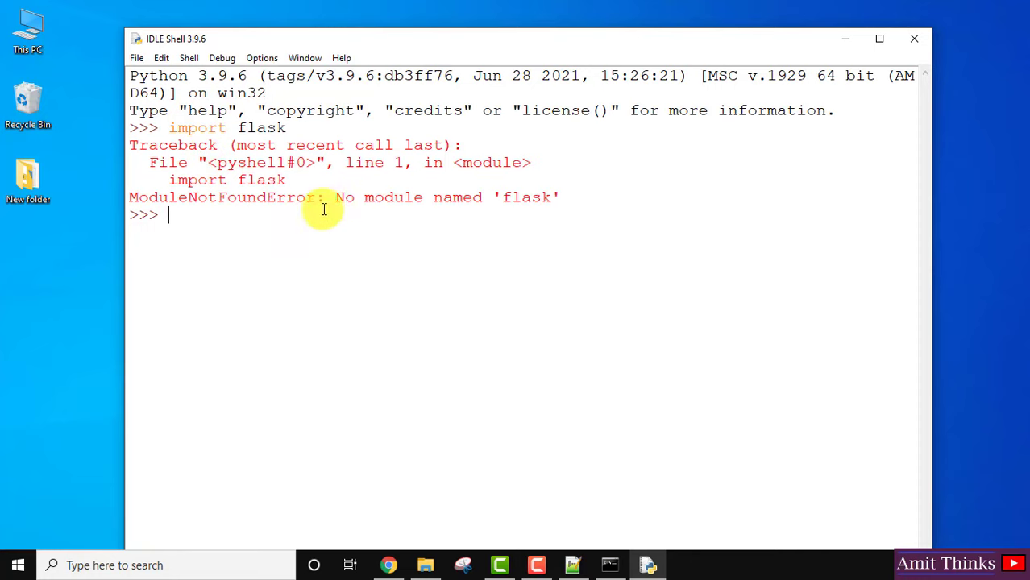
mouse_move(374, 200)
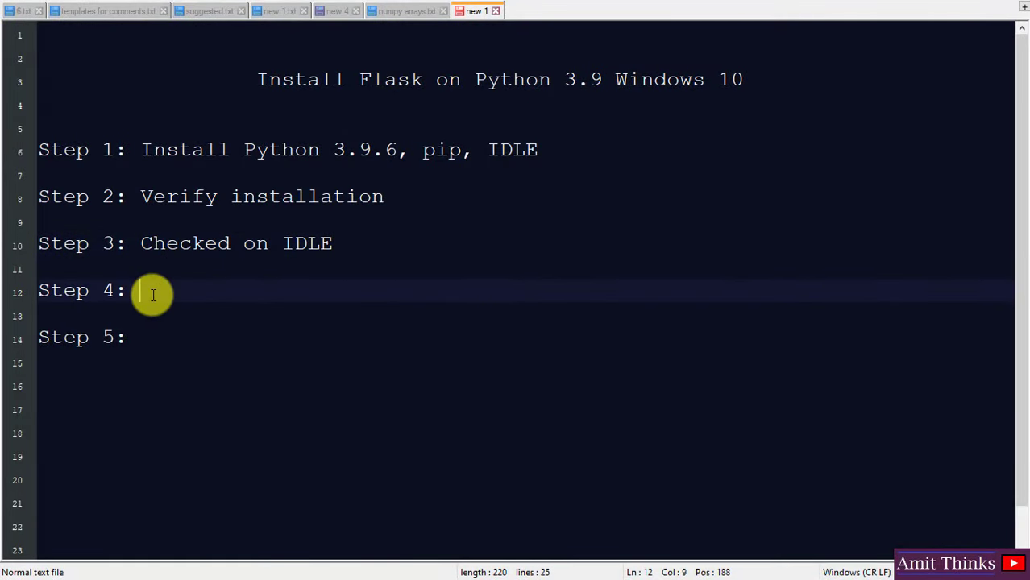
Fill in Step 4 of the notes as 'Install Flask'.
text(Install Flask)
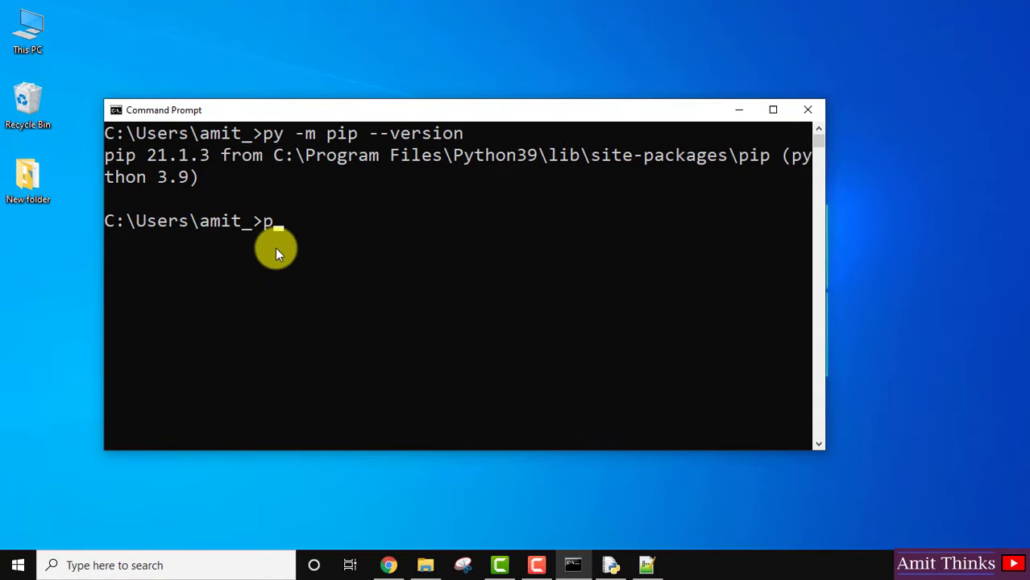
Run py -m pip install flask to install Flask and its dependencies.
text(y -m)
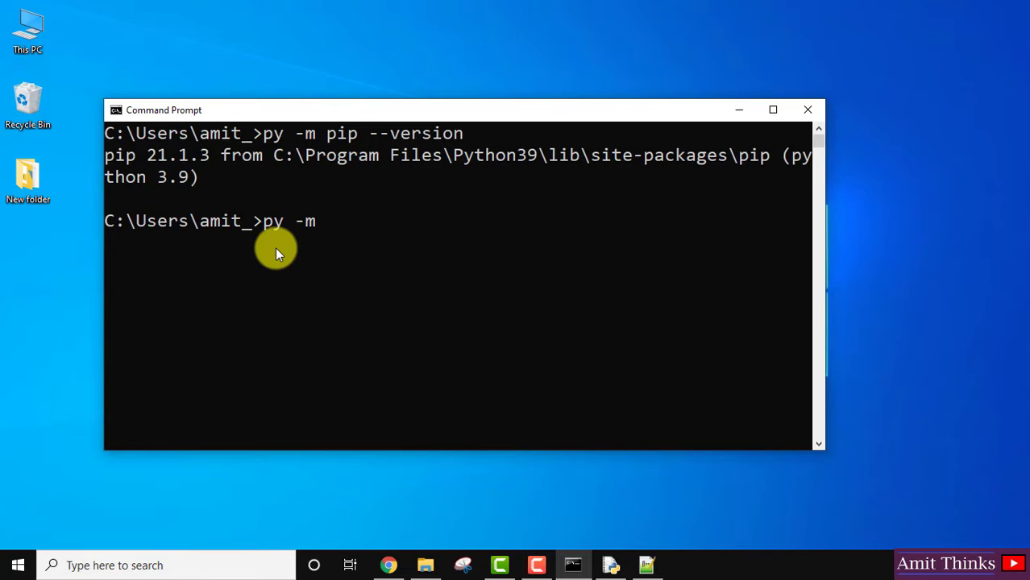
text(pip insta)
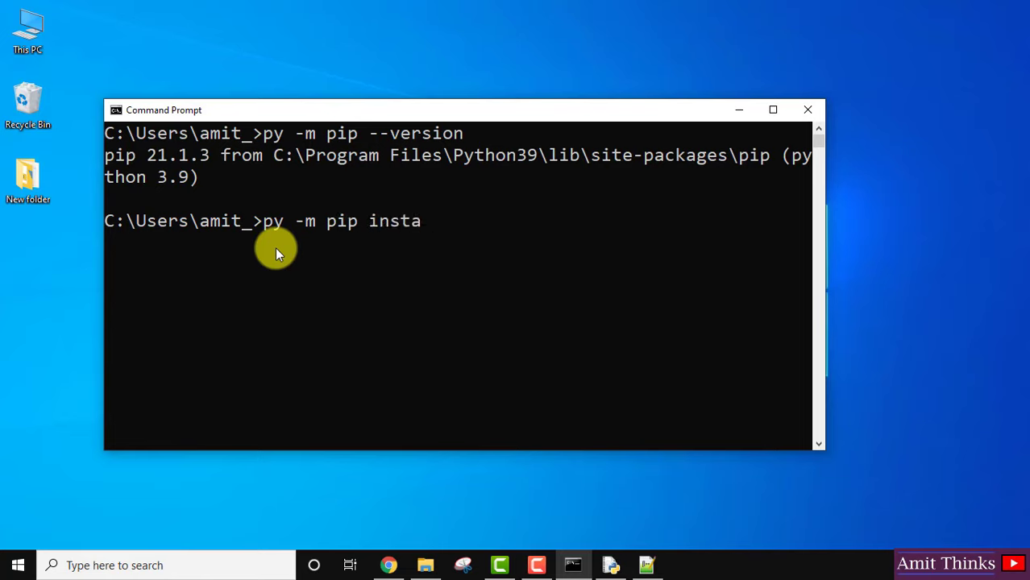
text(ll)
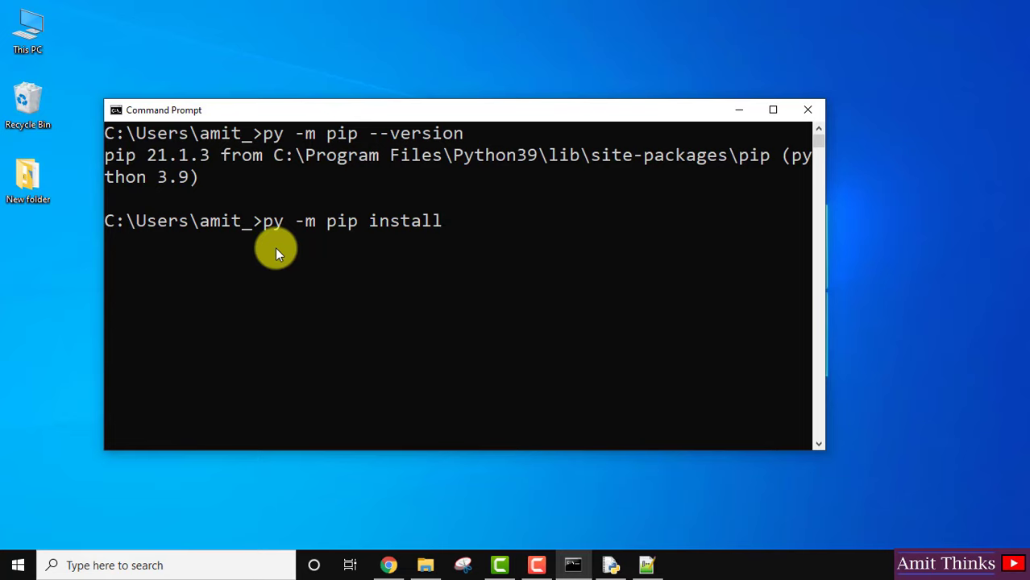
text(fla)
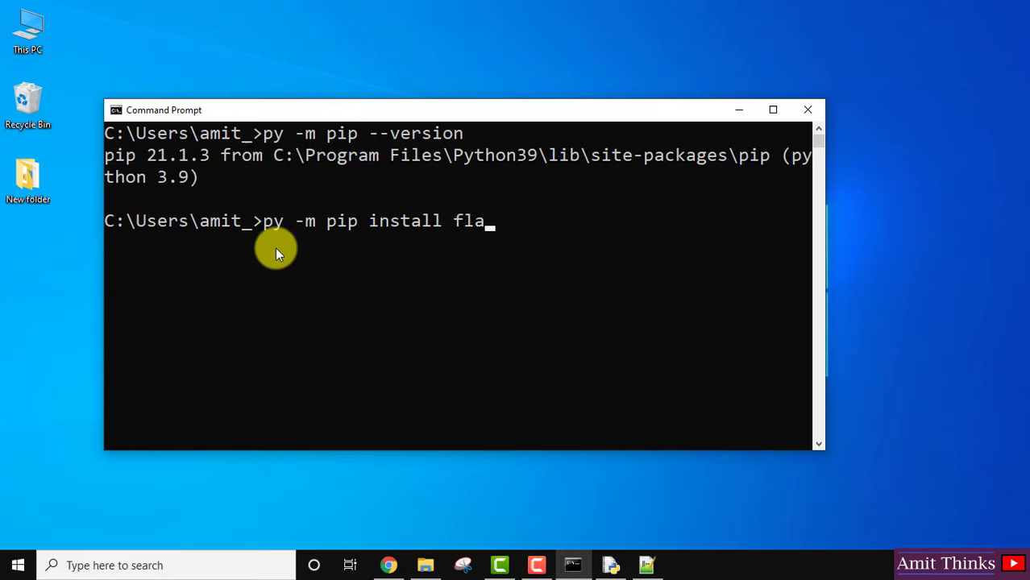
text(sk)
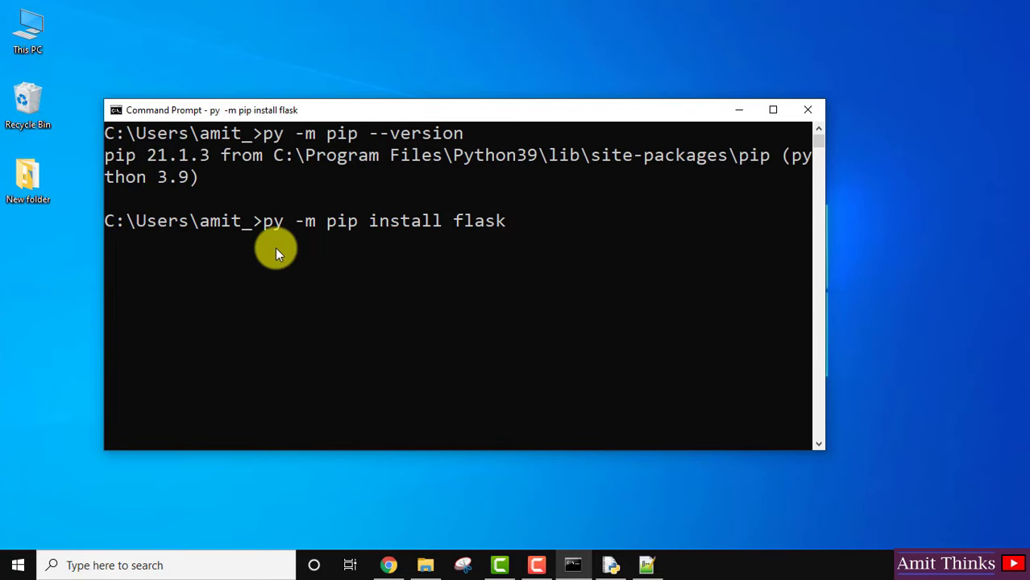
key(enter)
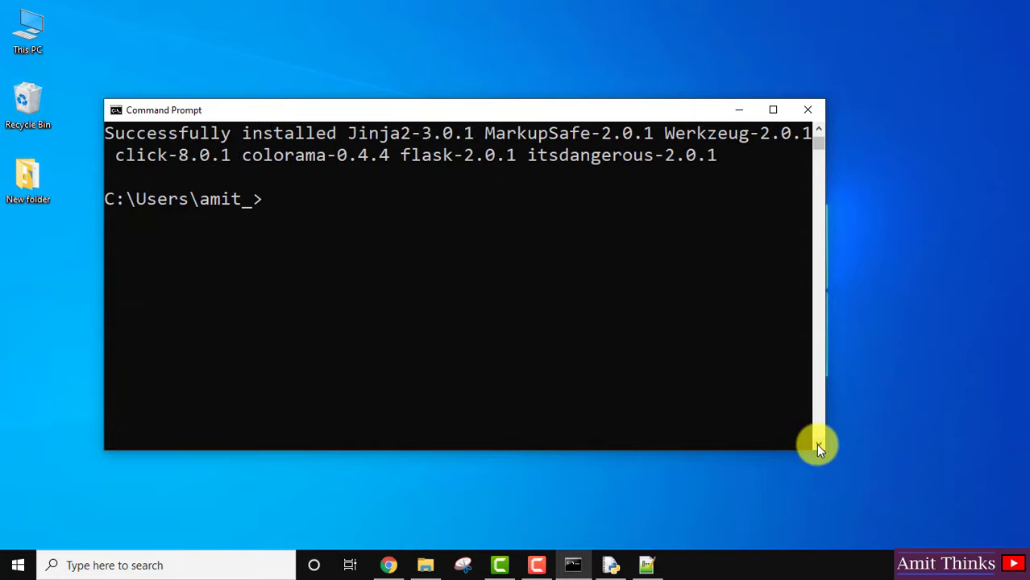
Edit the recalled command into py -m flask --version to confirm Flask 2.0.1 with Werkzeug 2.0.1.
text(py -m pip --version)
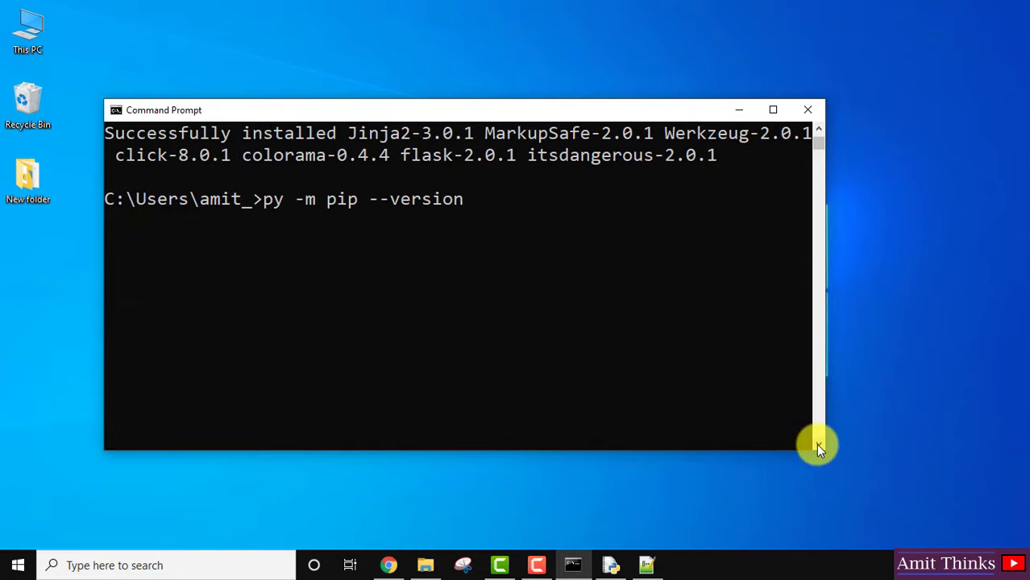
key(Backspace)
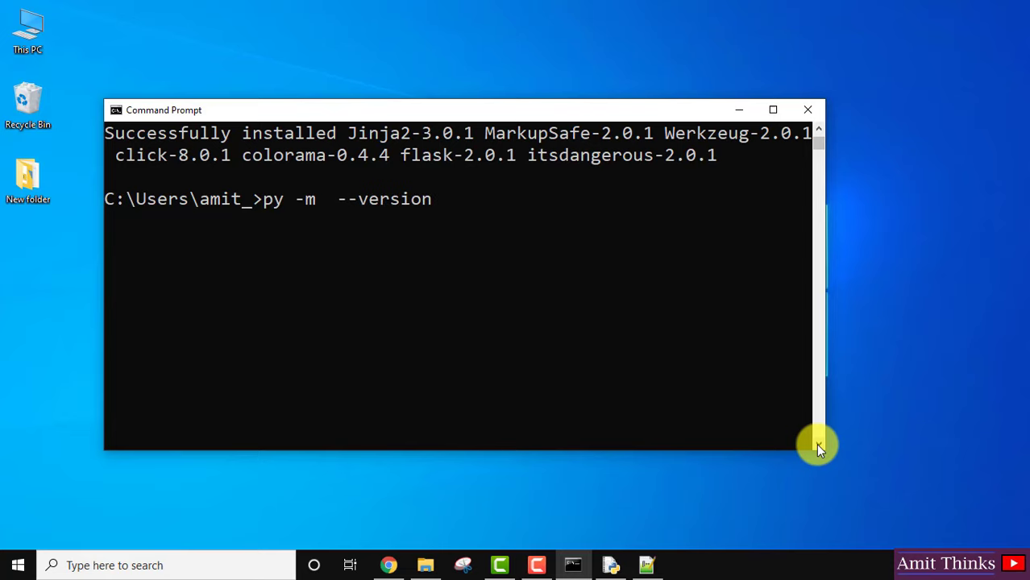
text(flask)
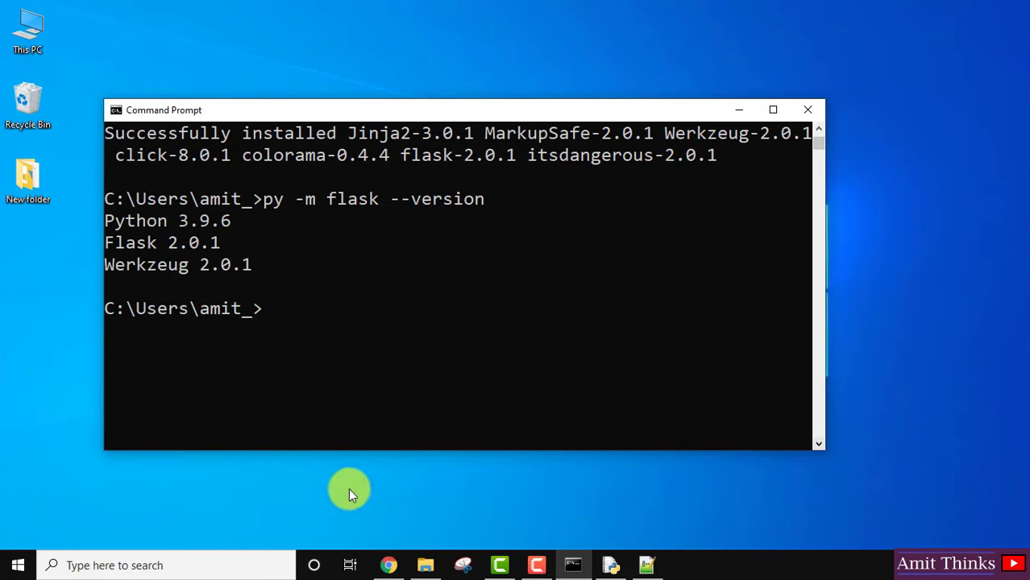
mouse_move(196, 242)
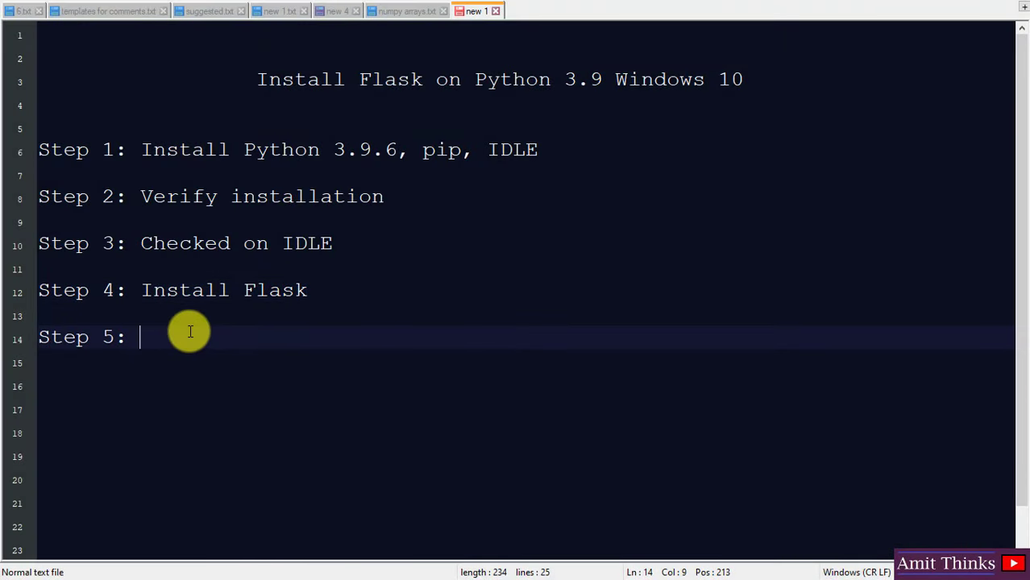
Fill in Step 5 of the notes as 'Check it on IDLE and print Flask version'.
text(Check it o)
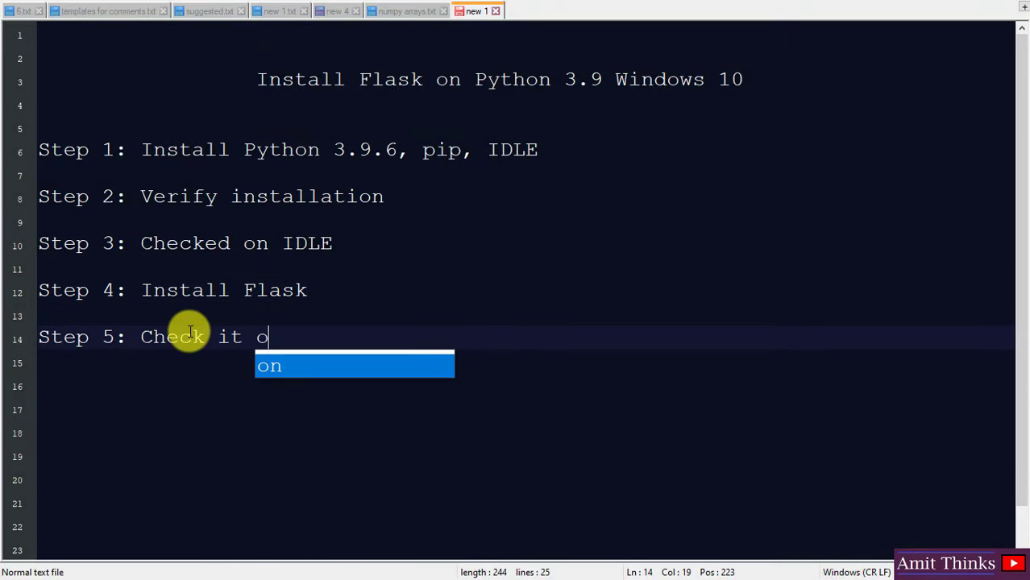
text(n IDLE and print Flask versio)
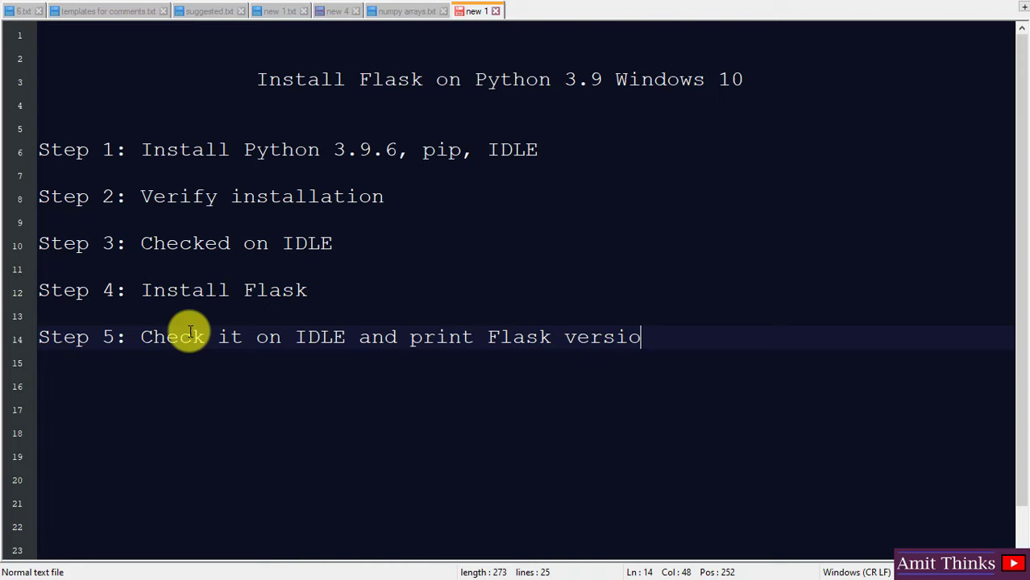
text(n)
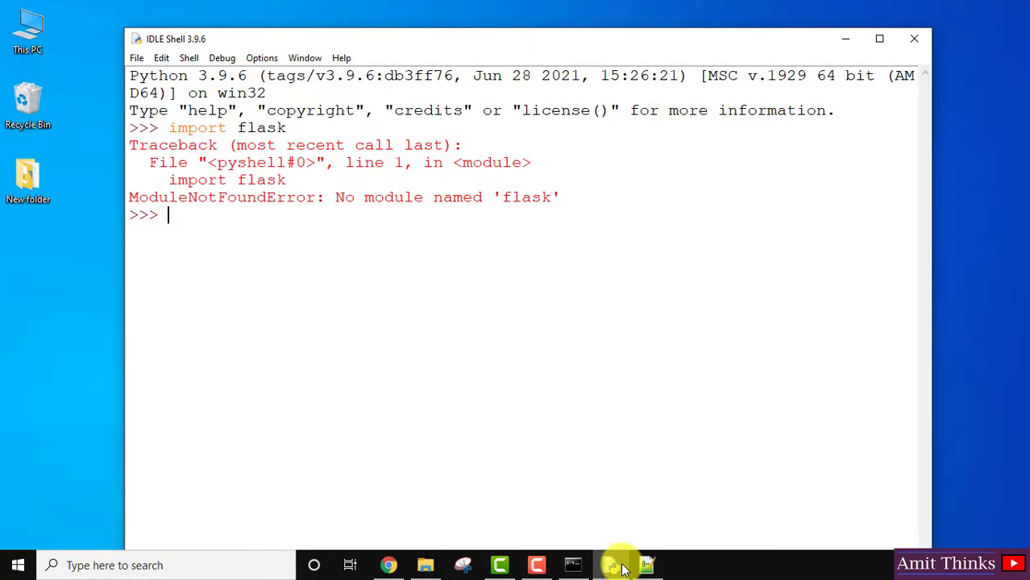
Enter import flask in IDLE Shell without error, then begin typing flask. to inspect the module.
text(imp)
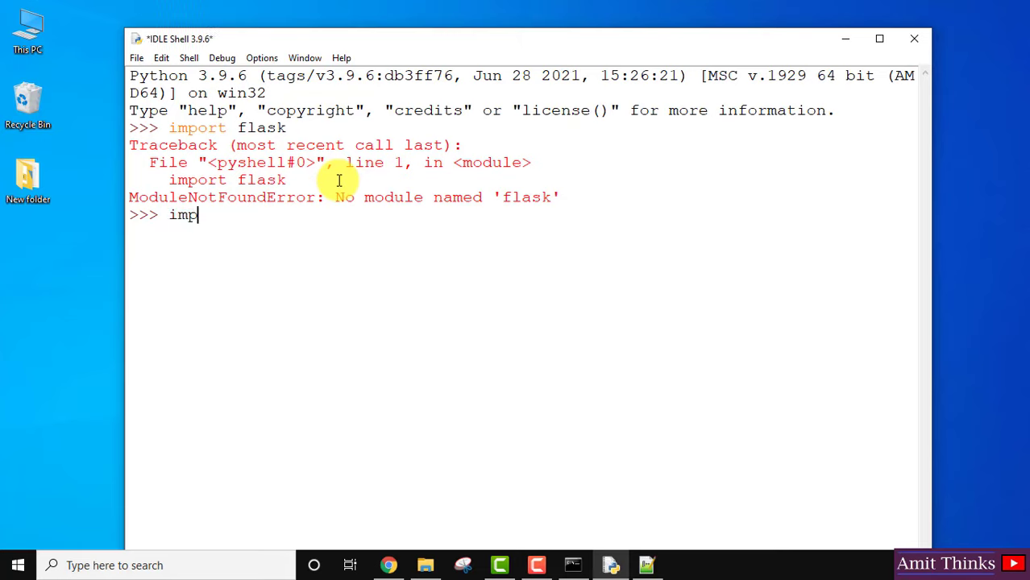
text(ort flask)
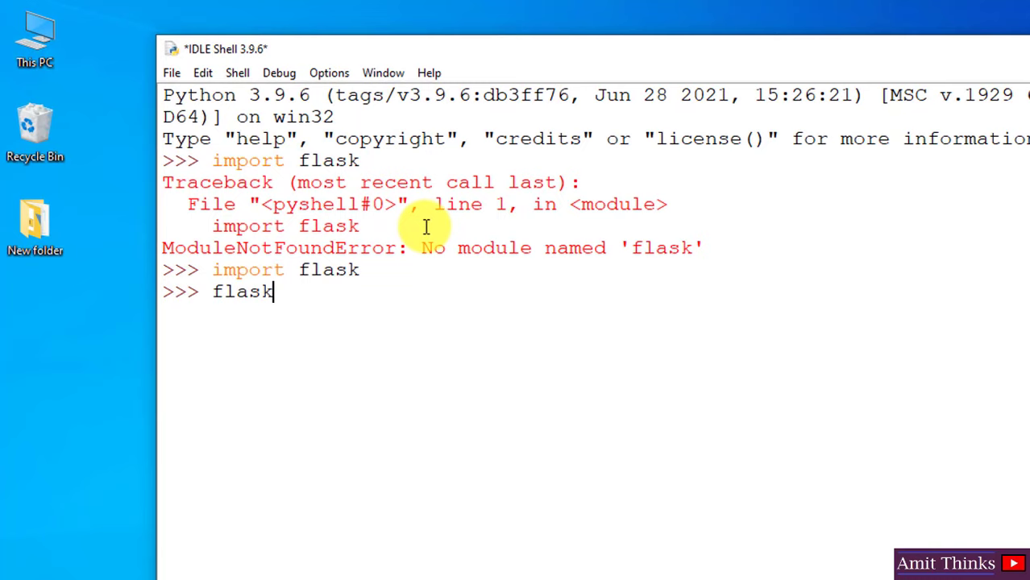
text(.)
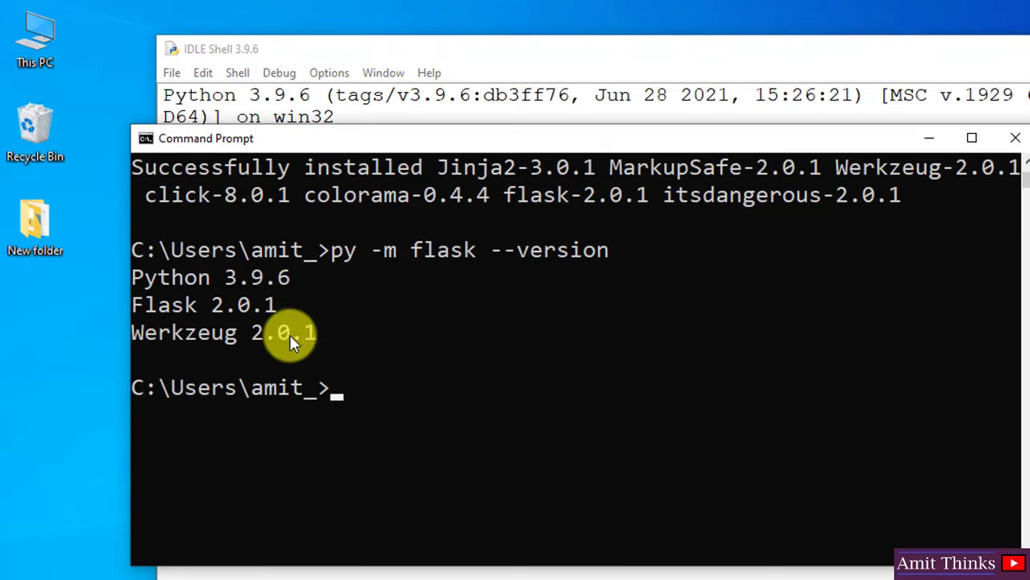
mouse_move(803, 225)
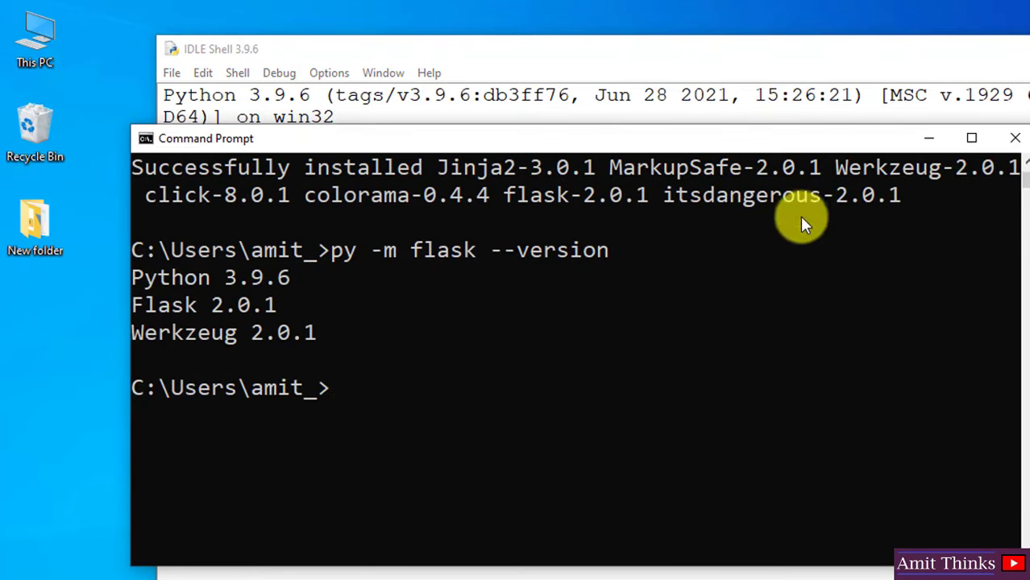